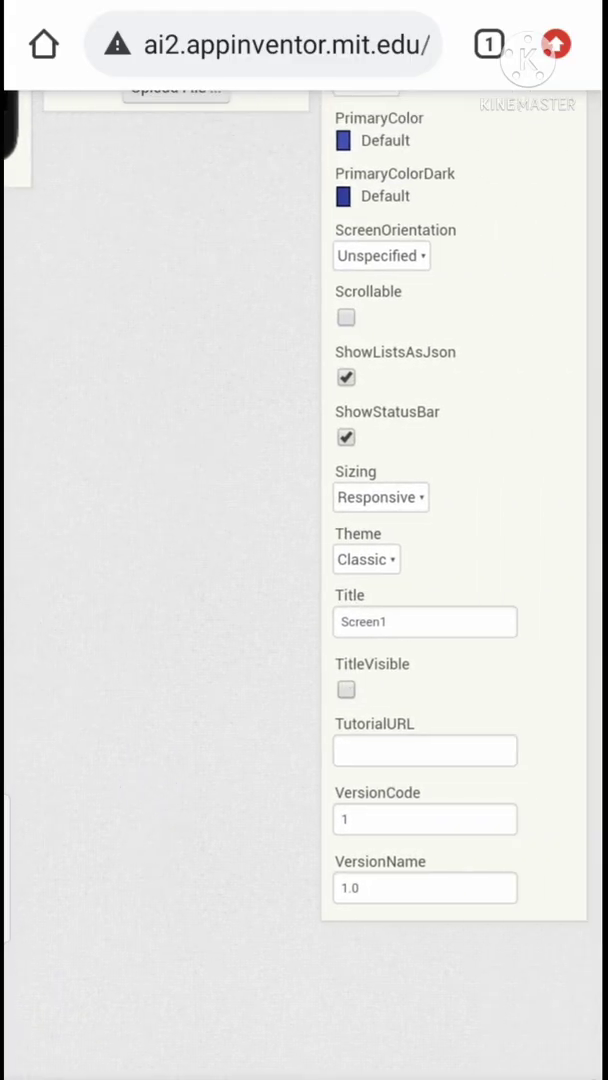
- Hide Screen1's status bar and set the first VerticalArrangement width to Fill parent
scroll(up, 3)
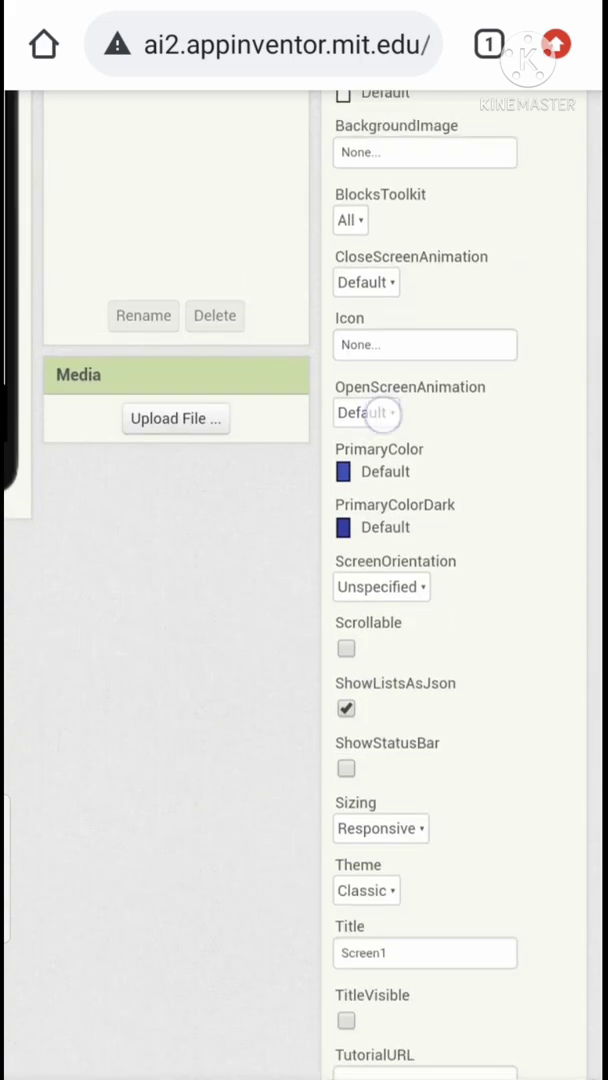
click(366, 412)
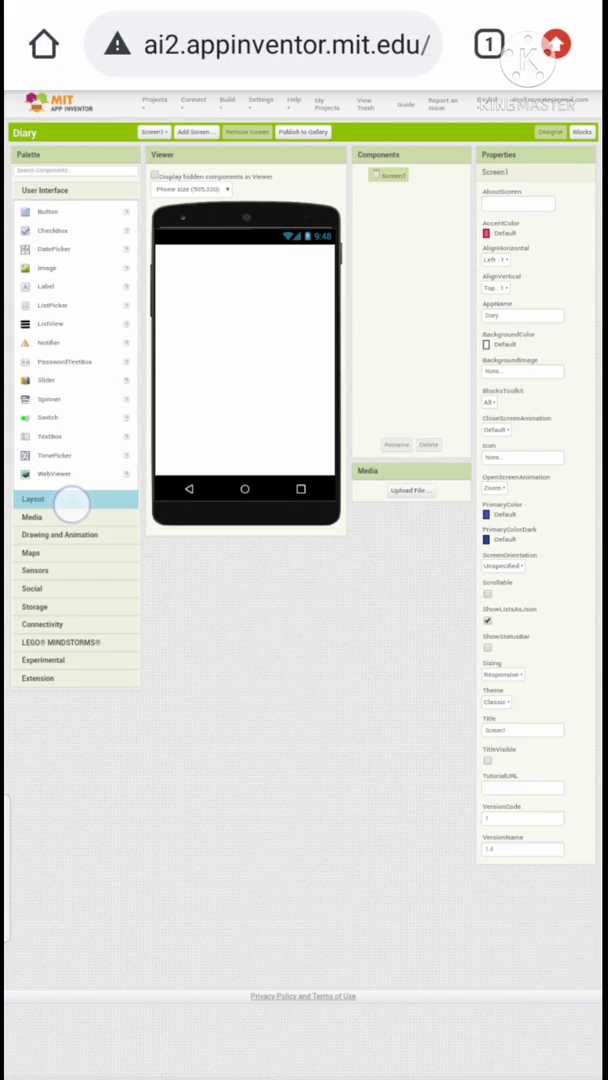
click(34, 498)
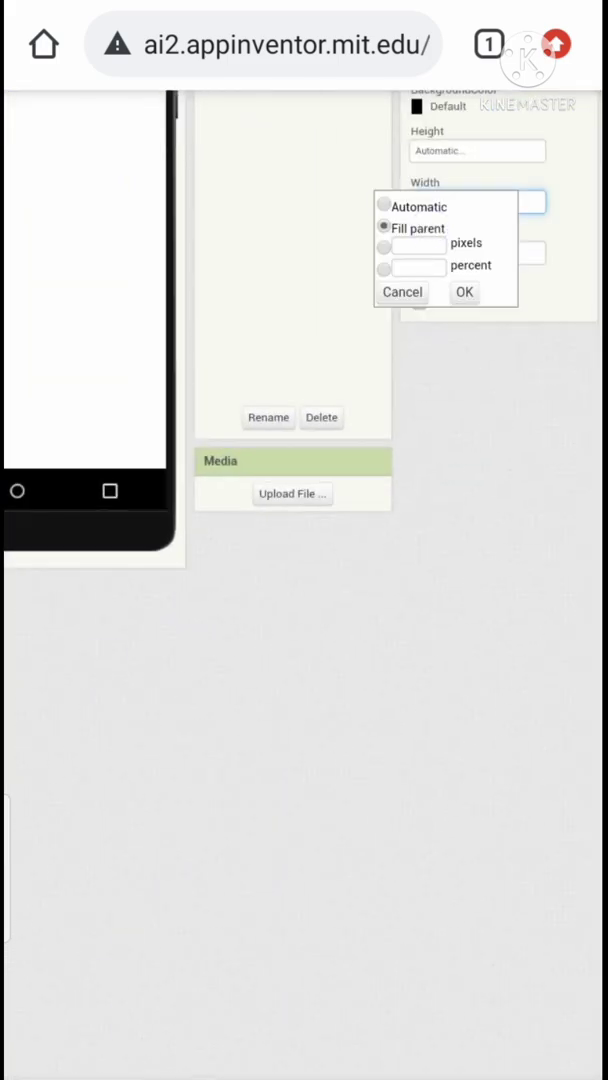
click(464, 292)
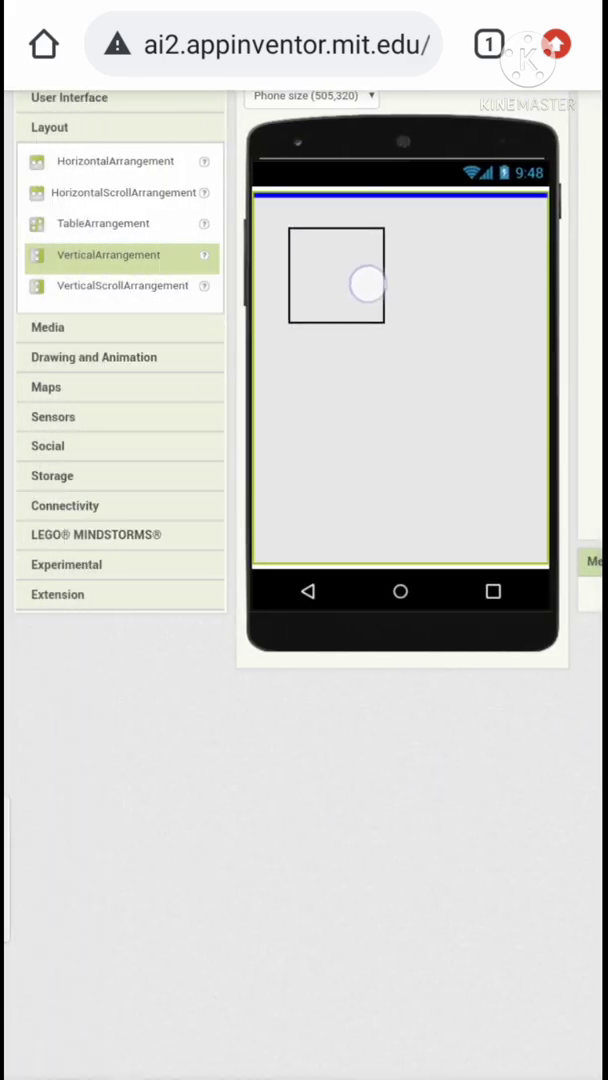
- Place a VerticalArrangement and add a DIARY APP heading label with a chosen typeface
drag(336, 276, 290, 220)
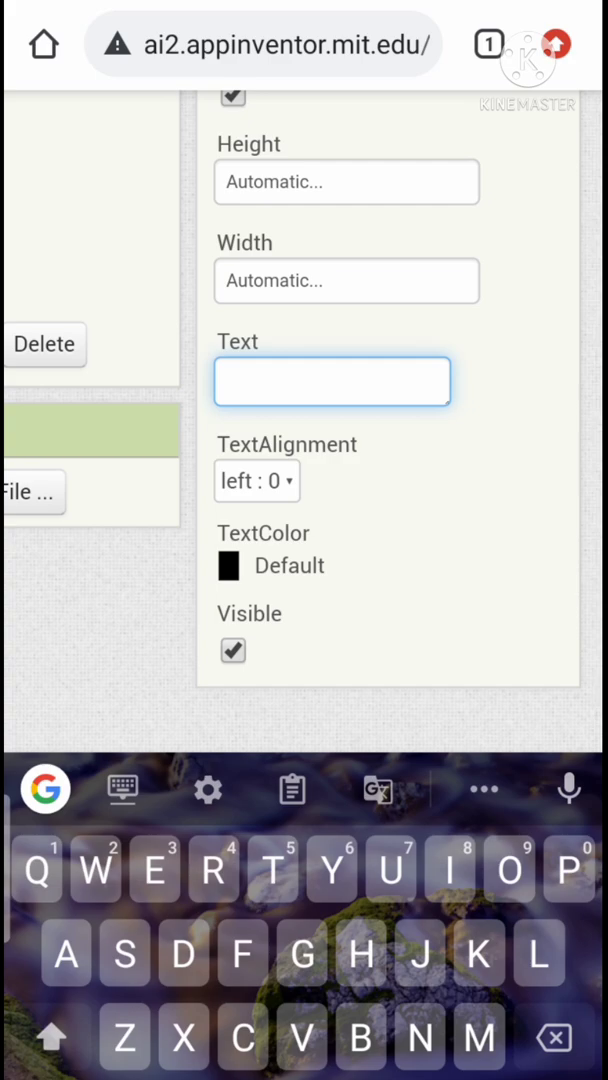
text(DIARY APP)
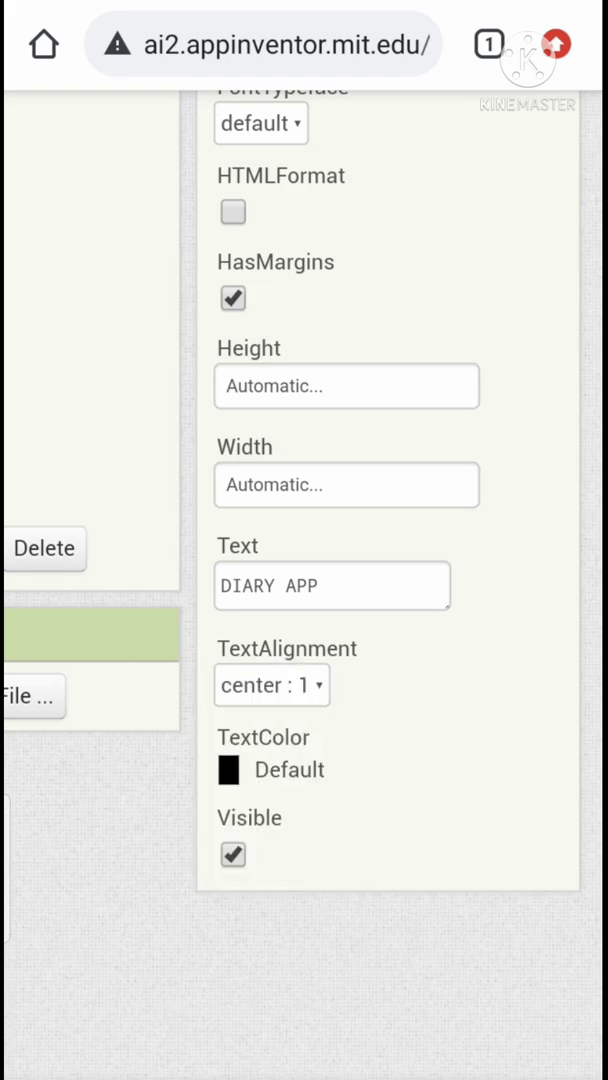
click(260, 516)
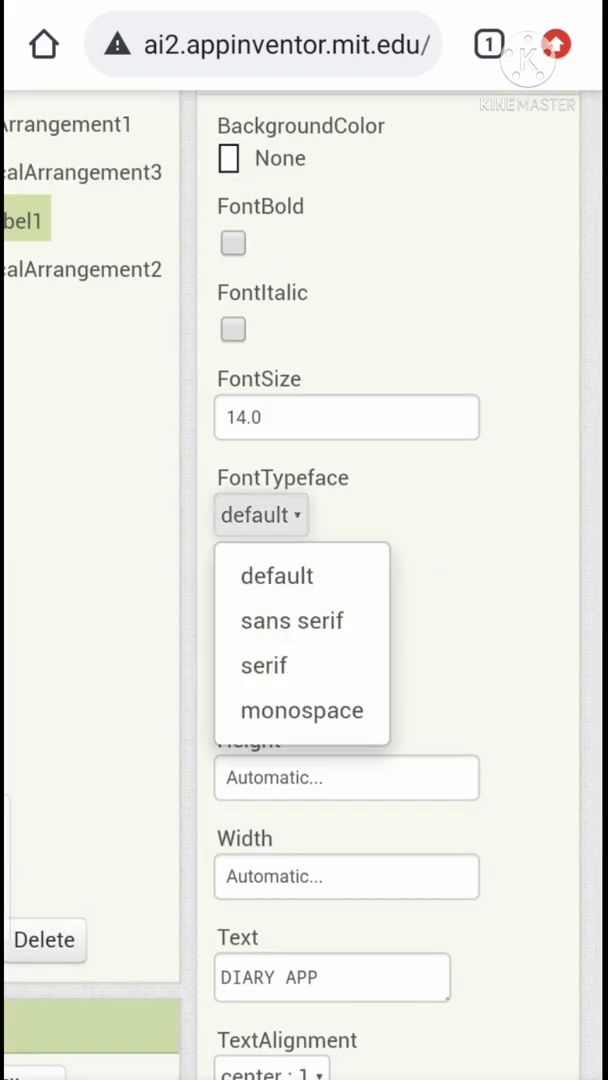
click(292, 620)
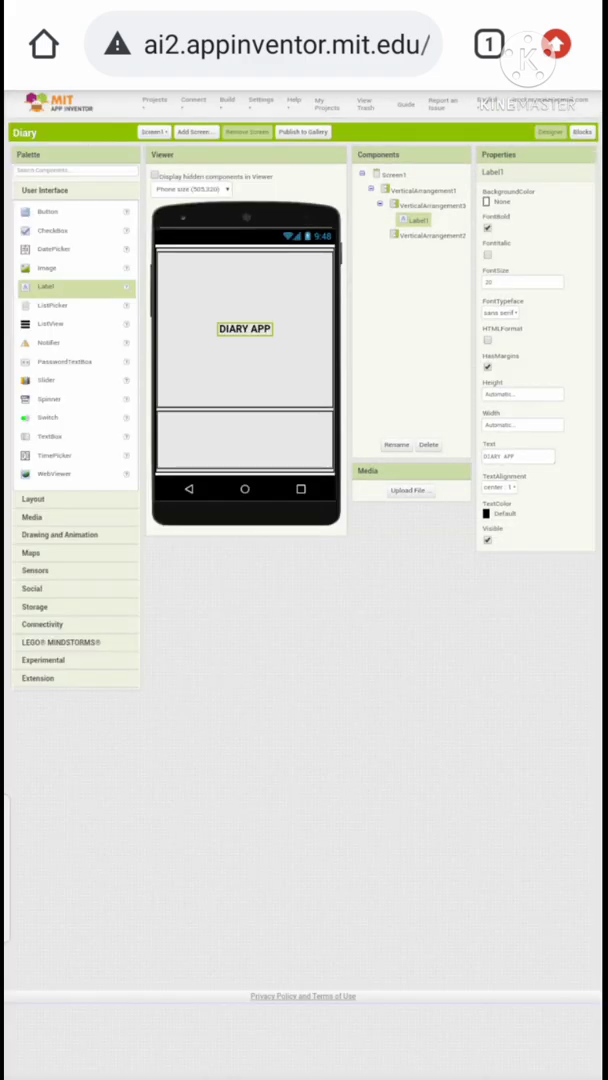
- Choose a background colour for Screen1
click(394, 174)
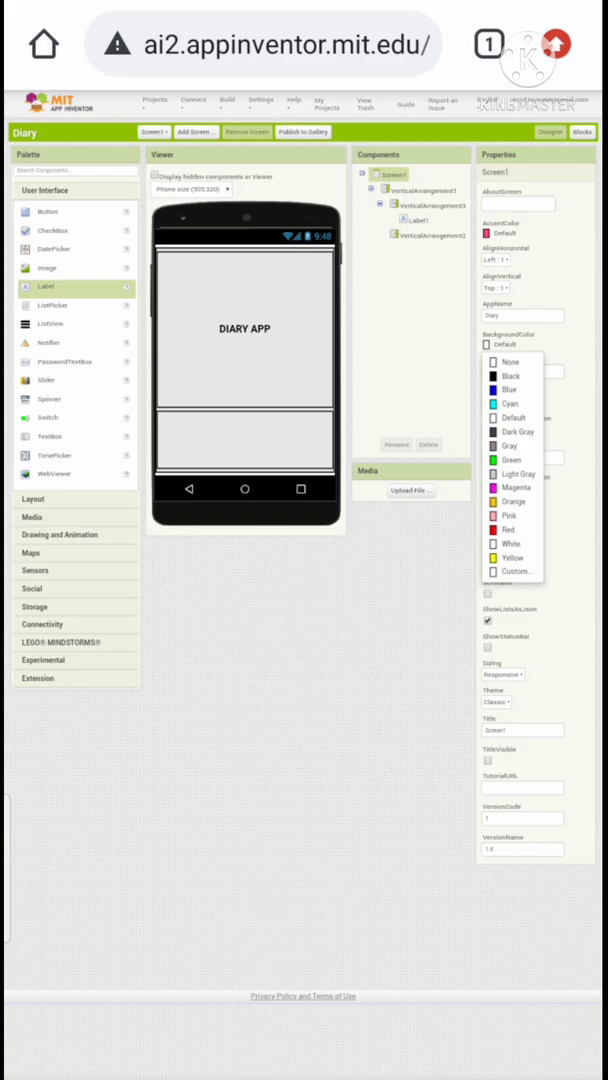
click(422, 204)
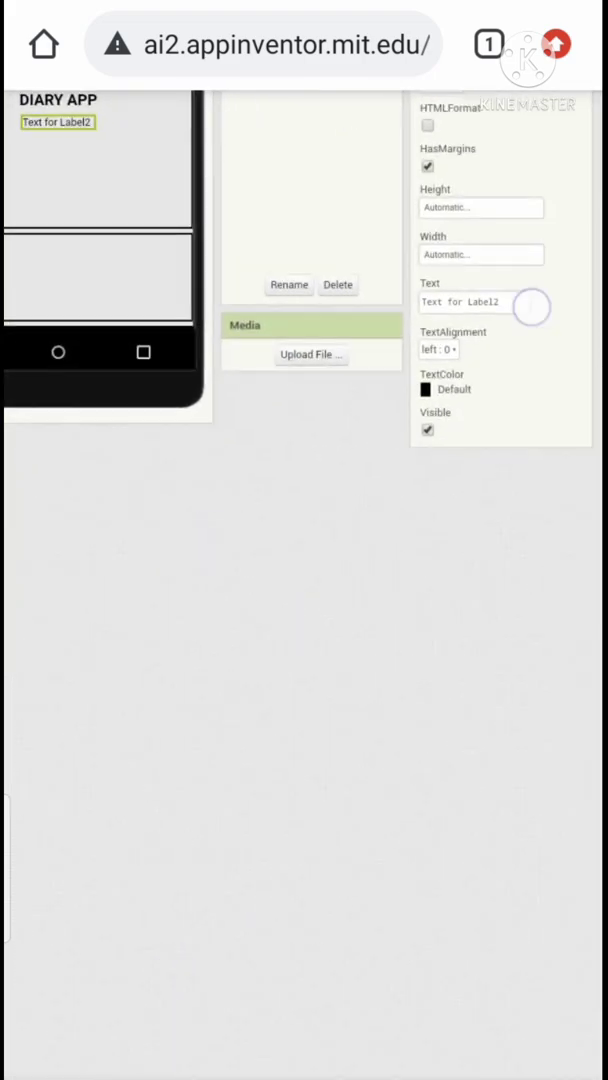
- Make Label2 read 'Set your password' and set its section height to Fill parent
text(Set)
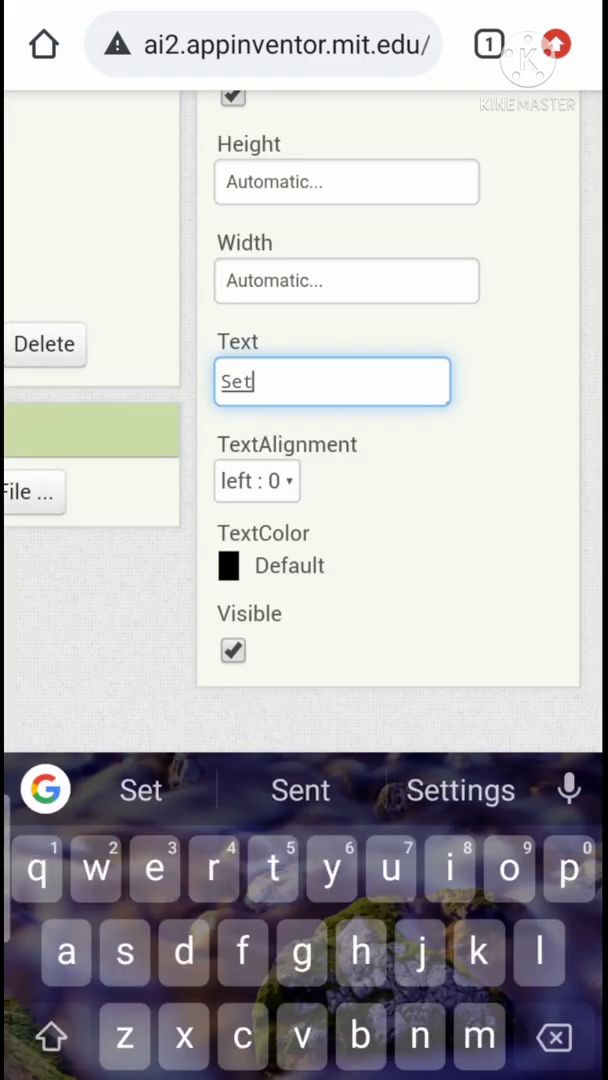
text(your password)
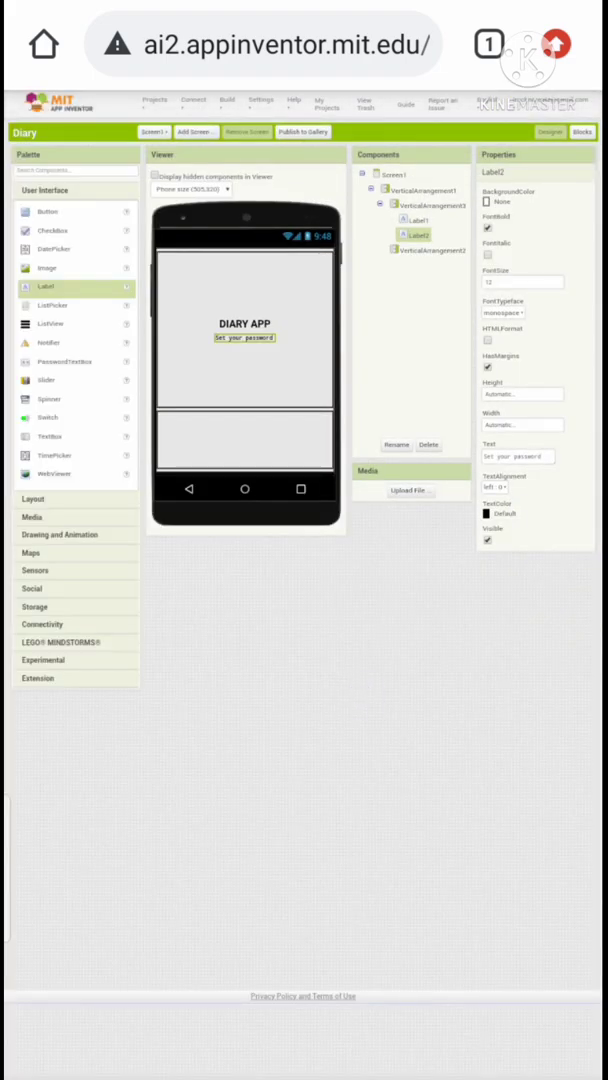
click(422, 204)
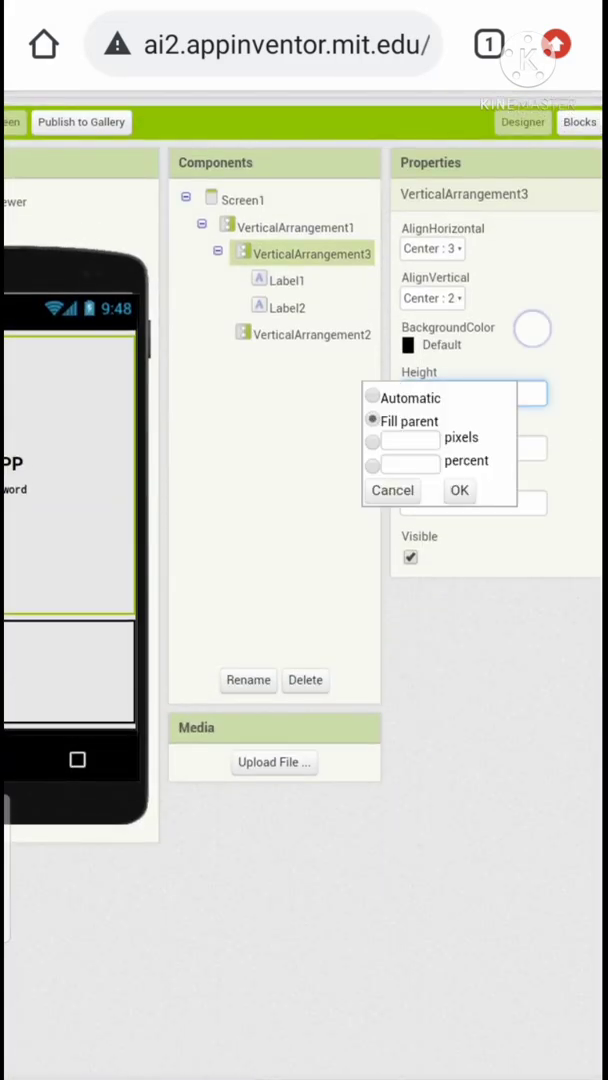
click(460, 490)
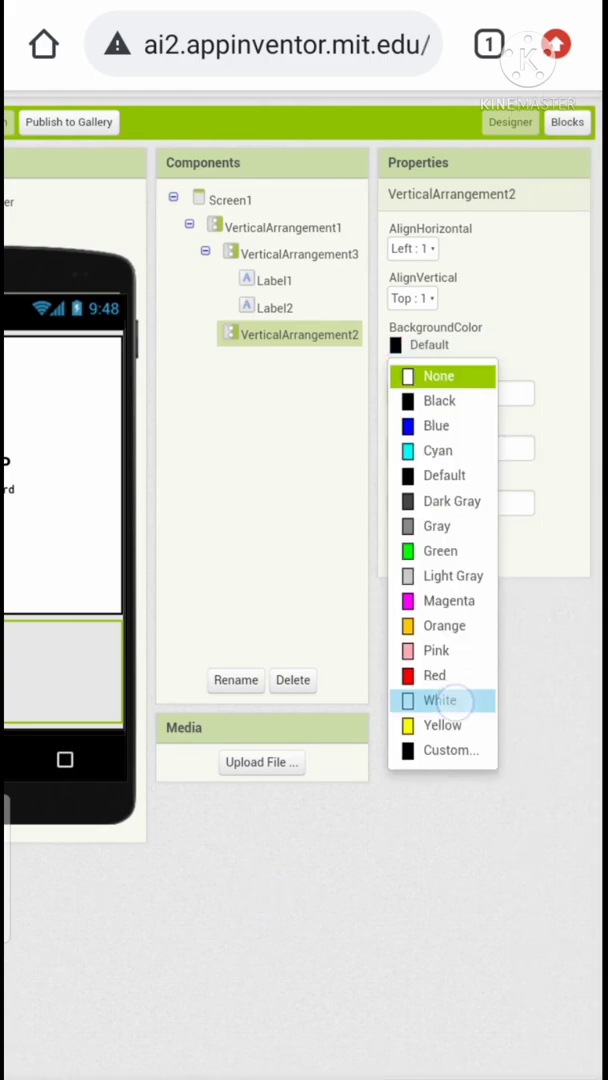
- Make VerticalArrangement2 white and drop a text box into it
click(440, 700)
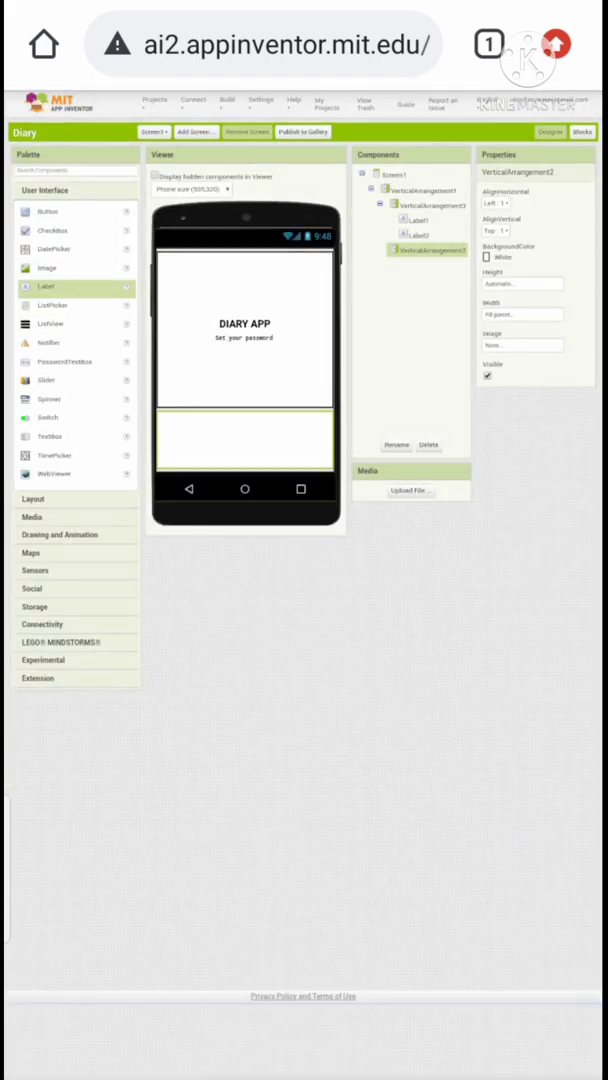
drag(48, 436, 244, 456)
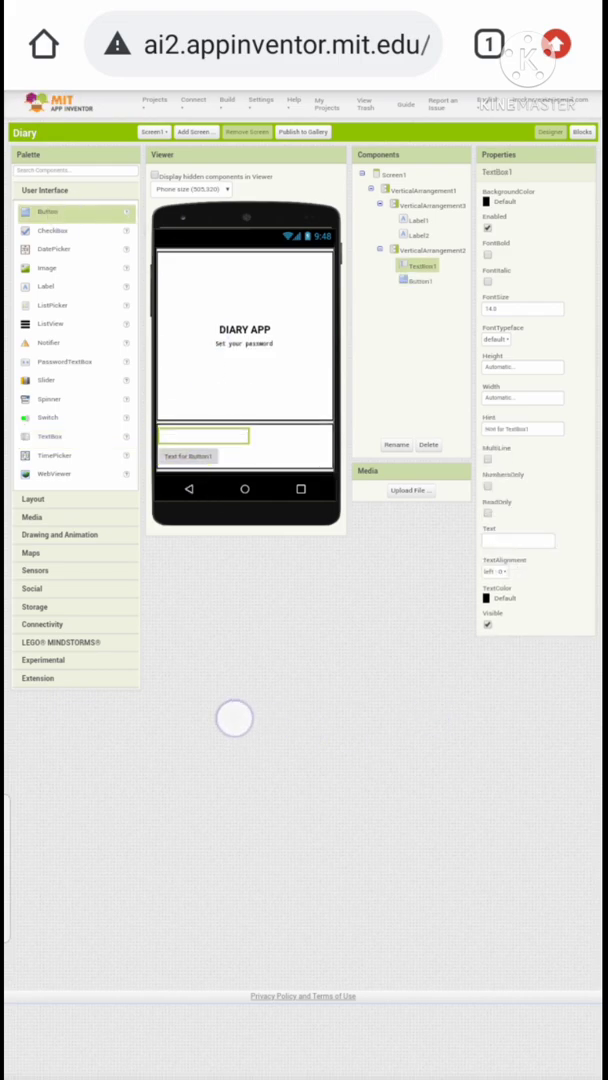
- Give the password box a Password hint, a typeface and Fill parent width
click(520, 428)
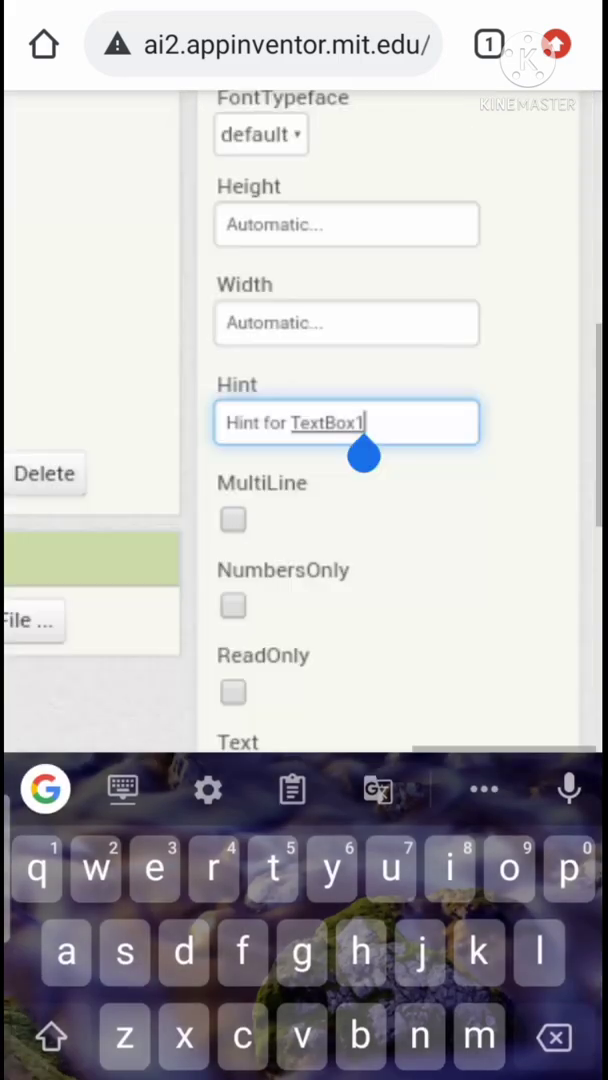
text(Password)
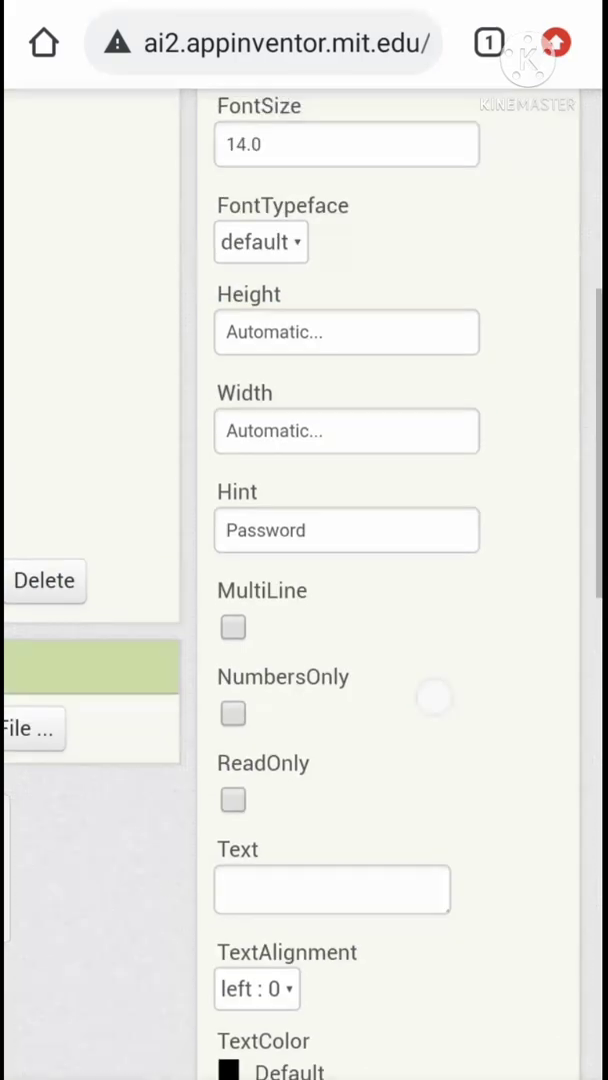
click(260, 242)
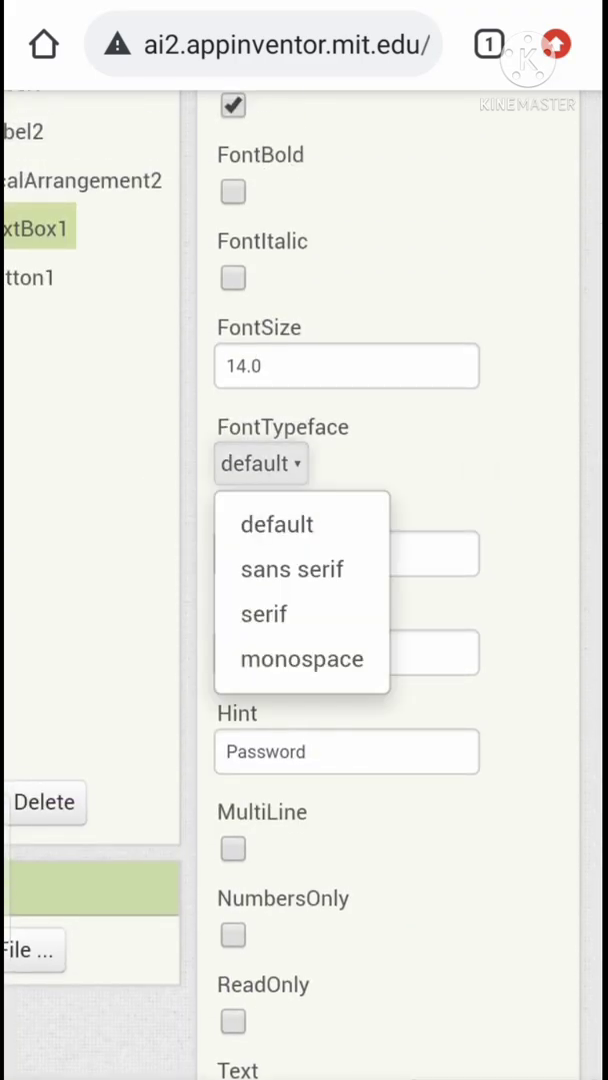
click(292, 568)
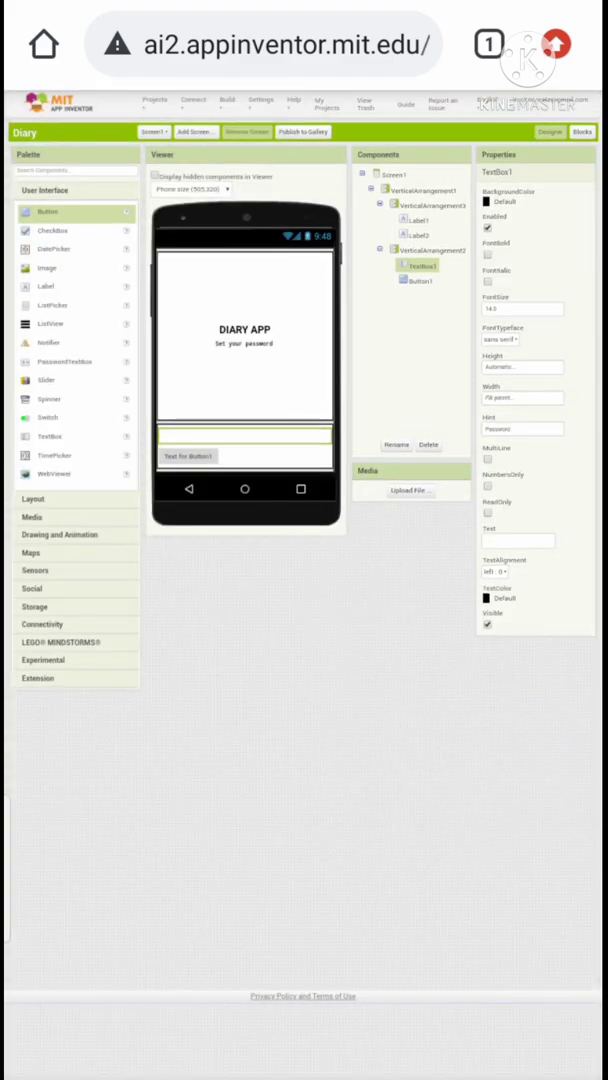
click(390, 172)
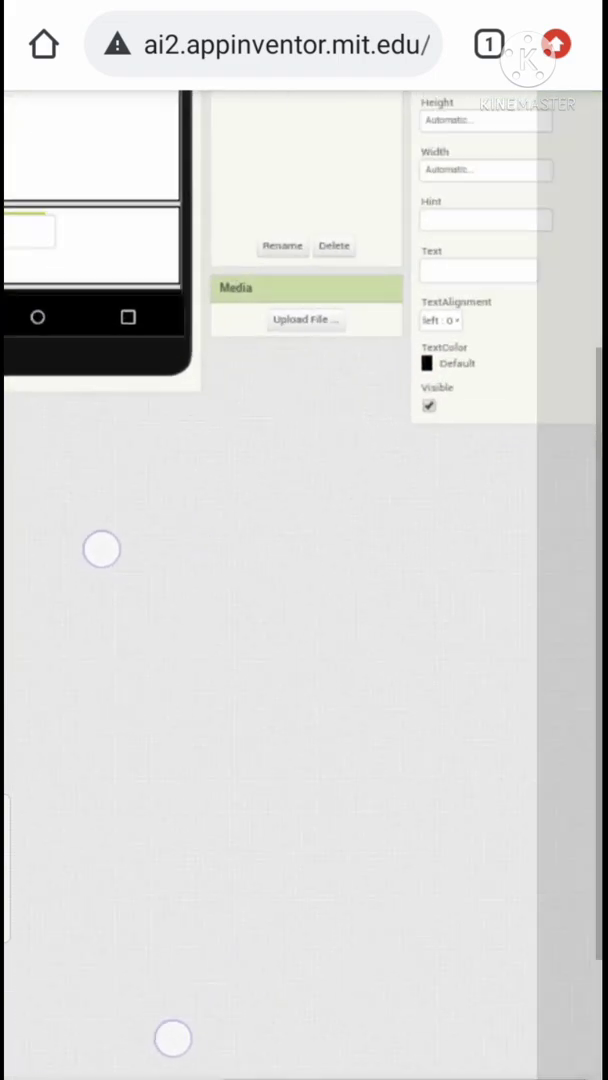
text(Password)
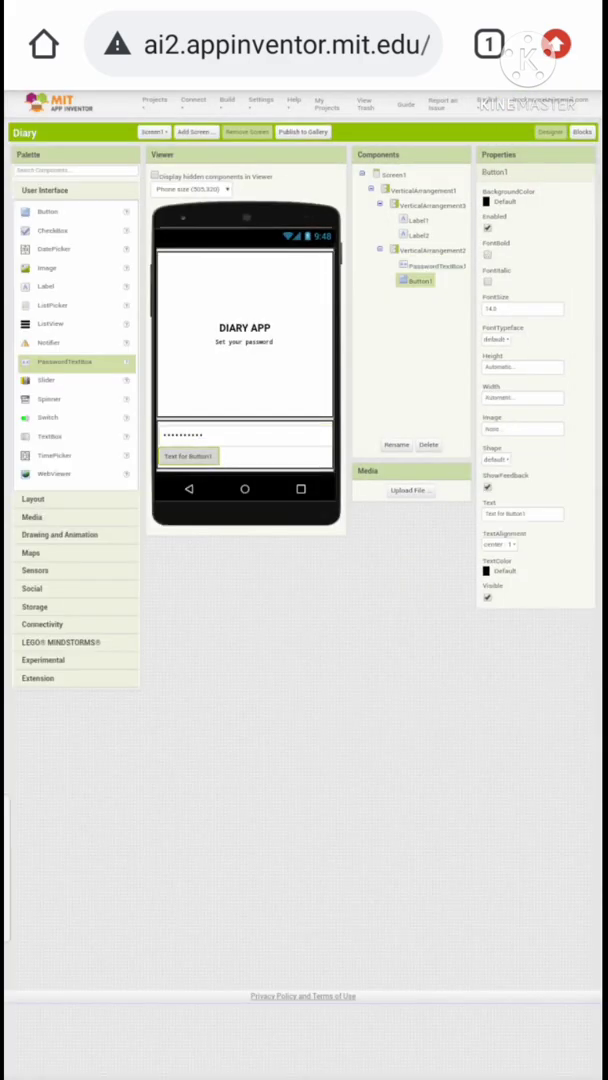
- Change Button1's text, make it rounded and give it a blue background
click(520, 514)
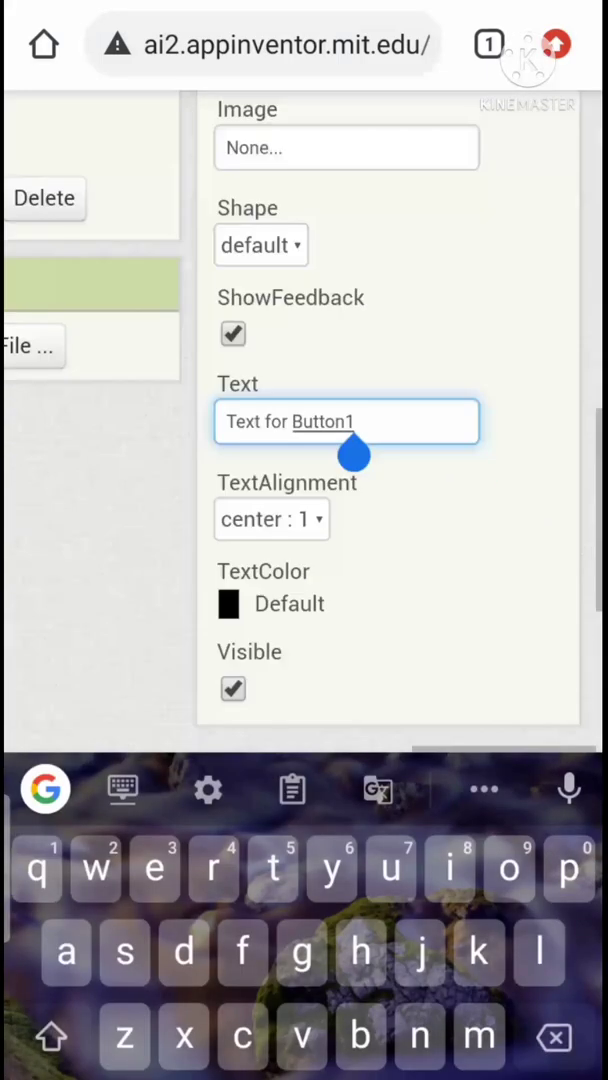
text(SE)
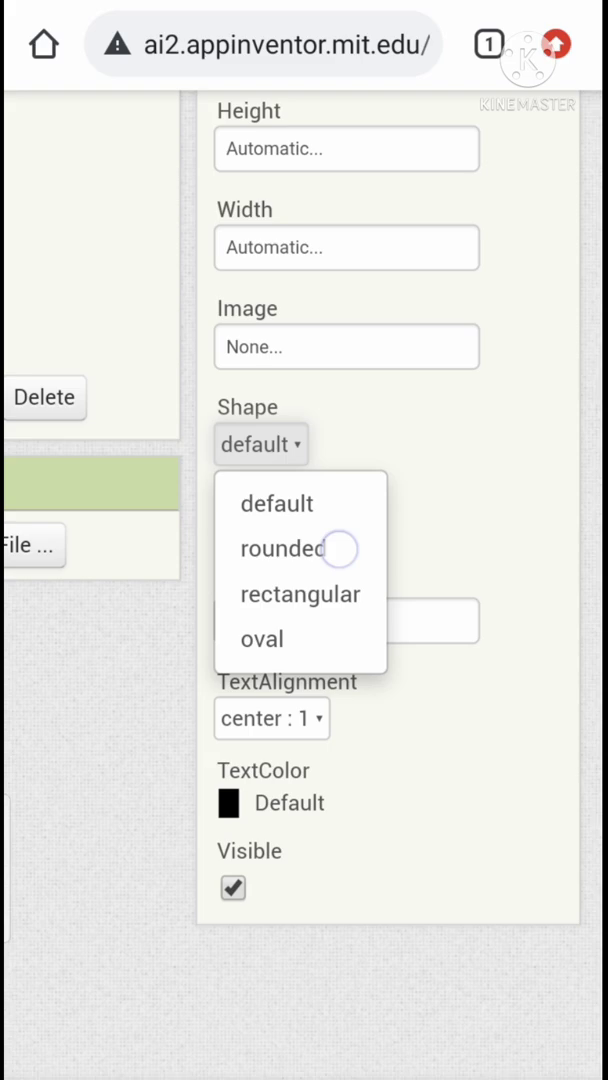
click(280, 548)
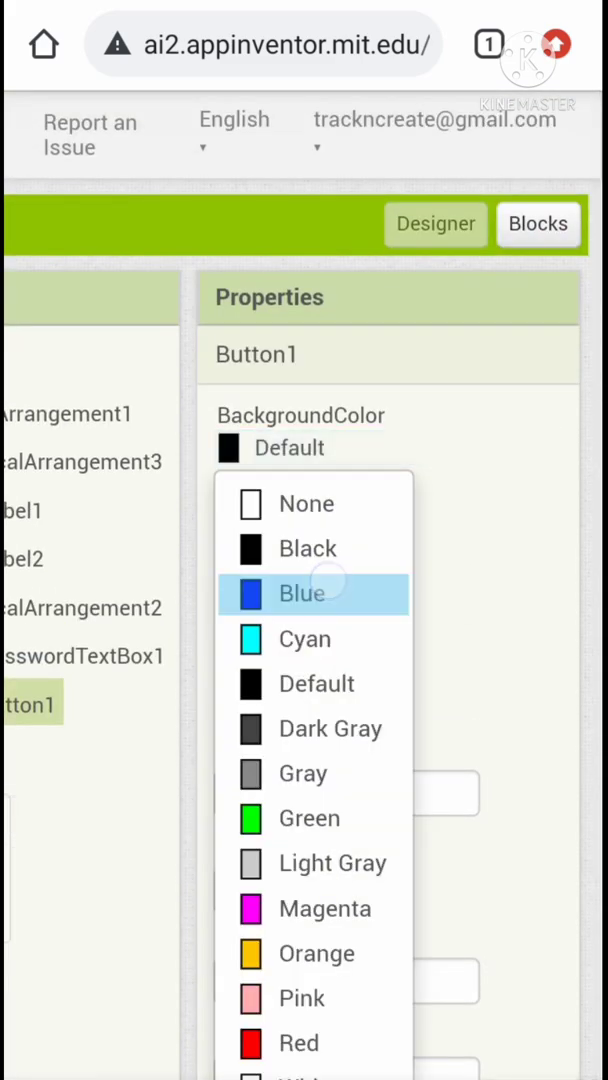
click(302, 592)
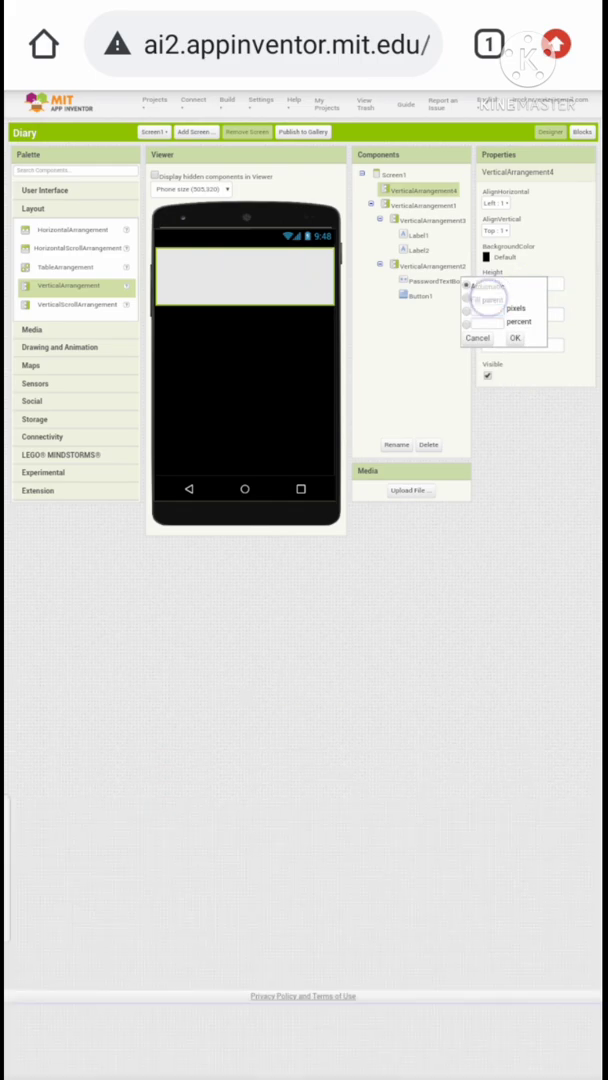
- Set the new VerticalArrangement to Fill parent height with a white background
click(536, 256)
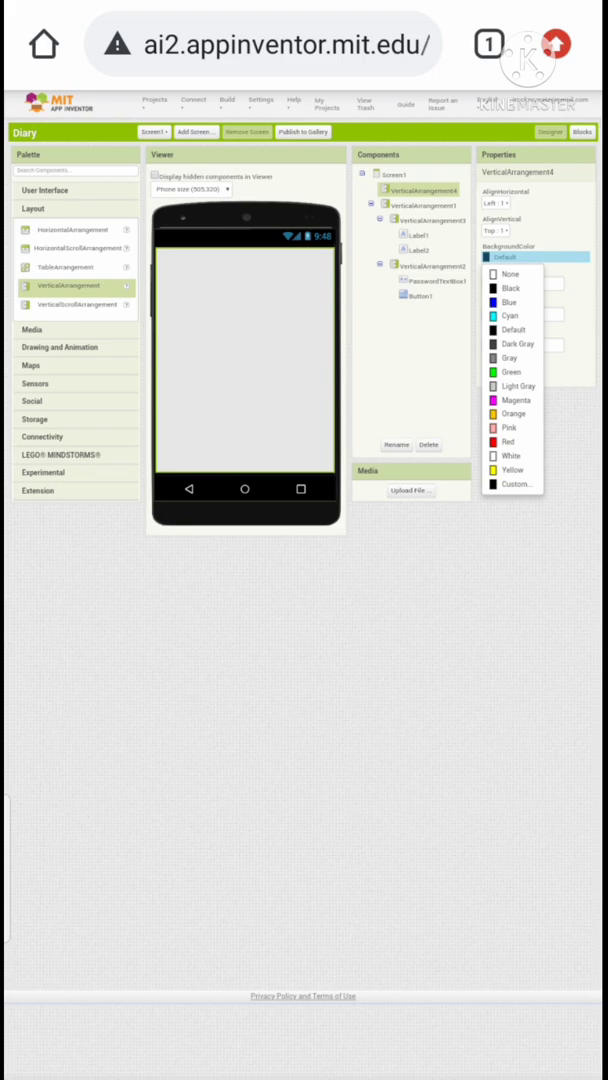
click(512, 456)
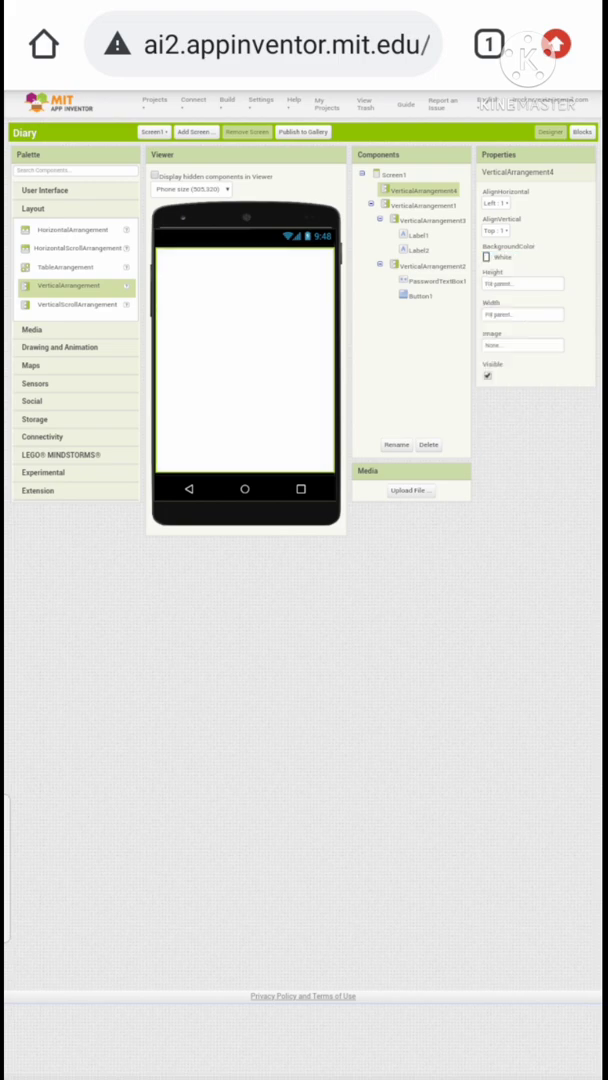
click(46, 190)
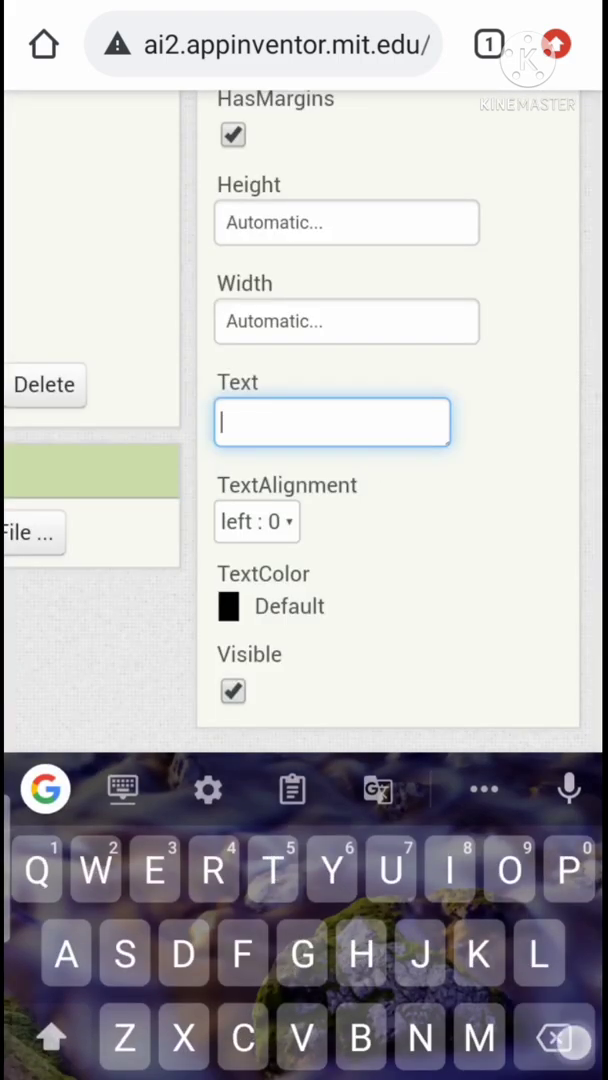
- Make Label3 read YOUR DIARY IS LOCKED TYPE PASSWORD TO OPEN
text(YOUR DIARY IS LOCKED)
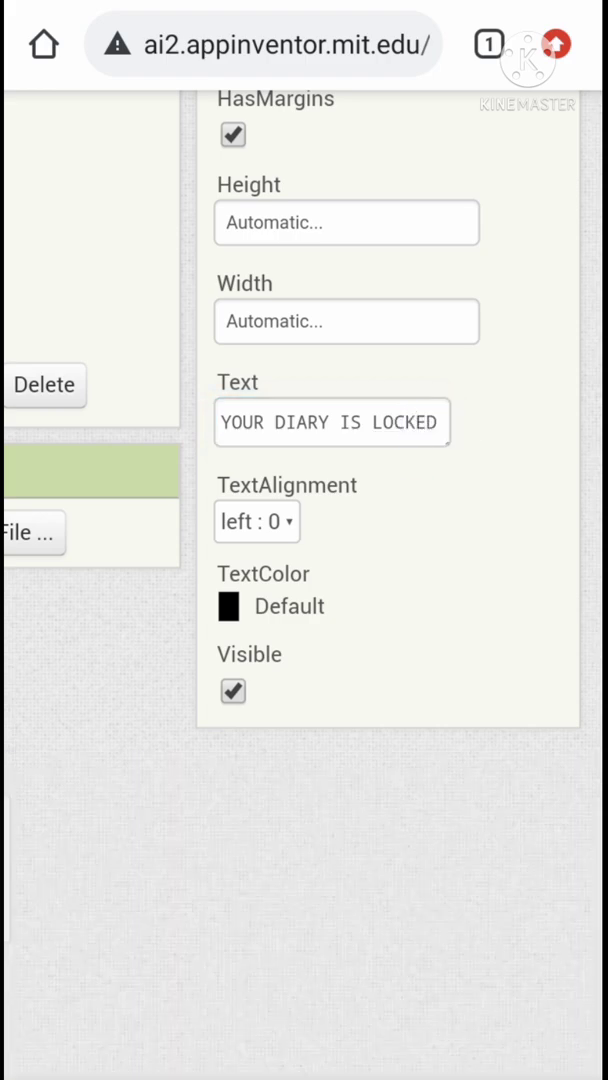
click(332, 422)
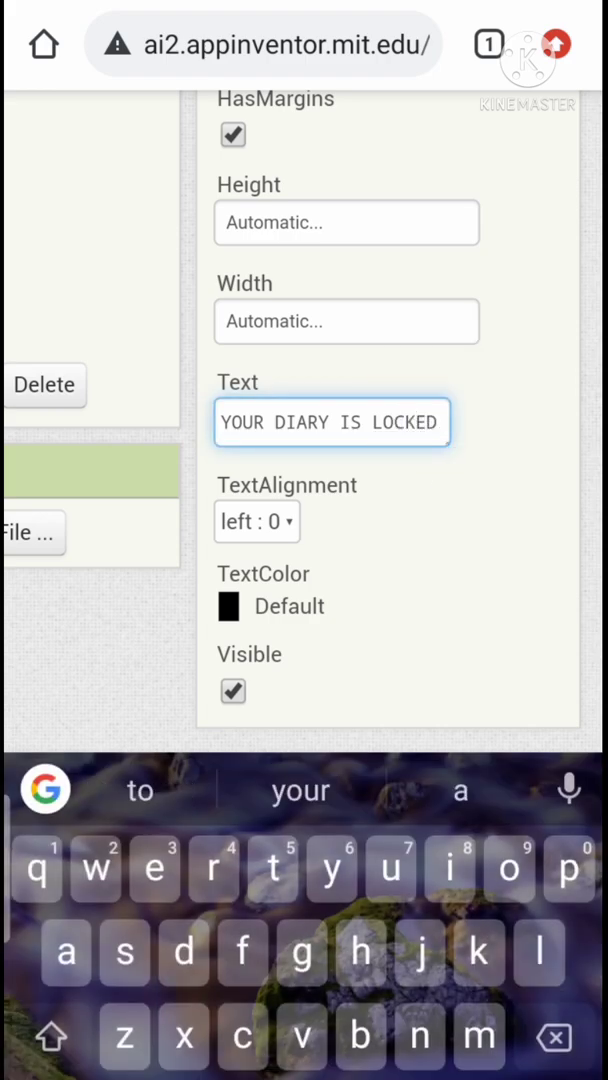
text(TYPE PASSWORD T)
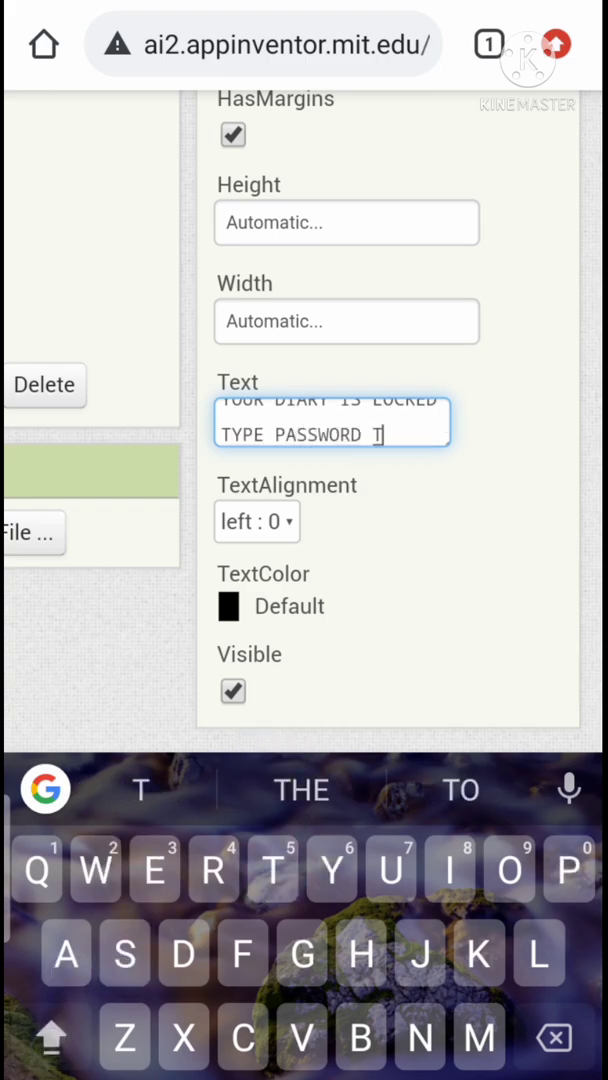
text(OPEN)
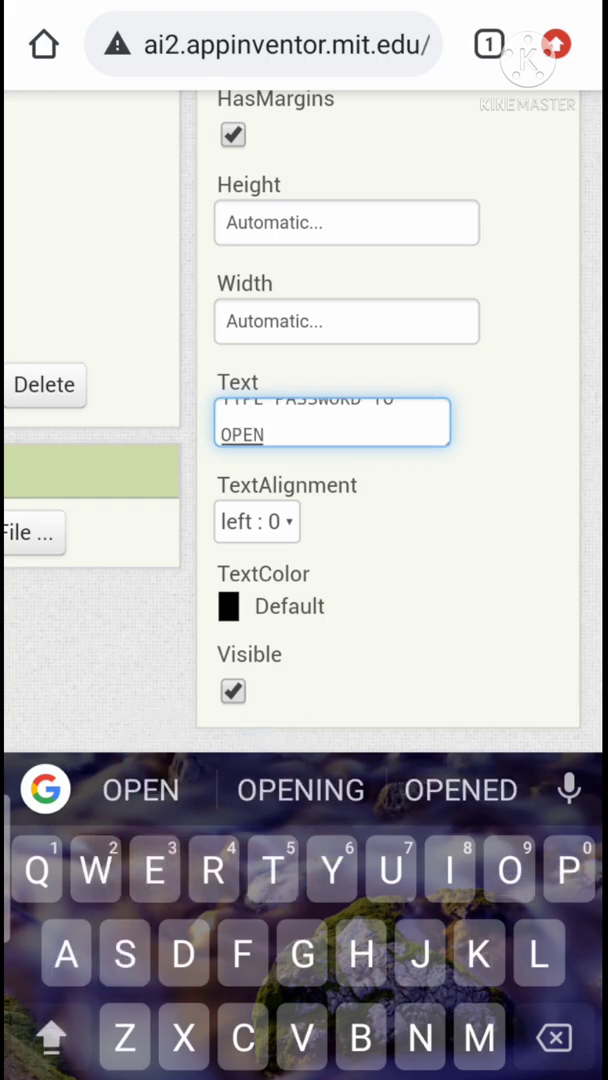
click(346, 320)
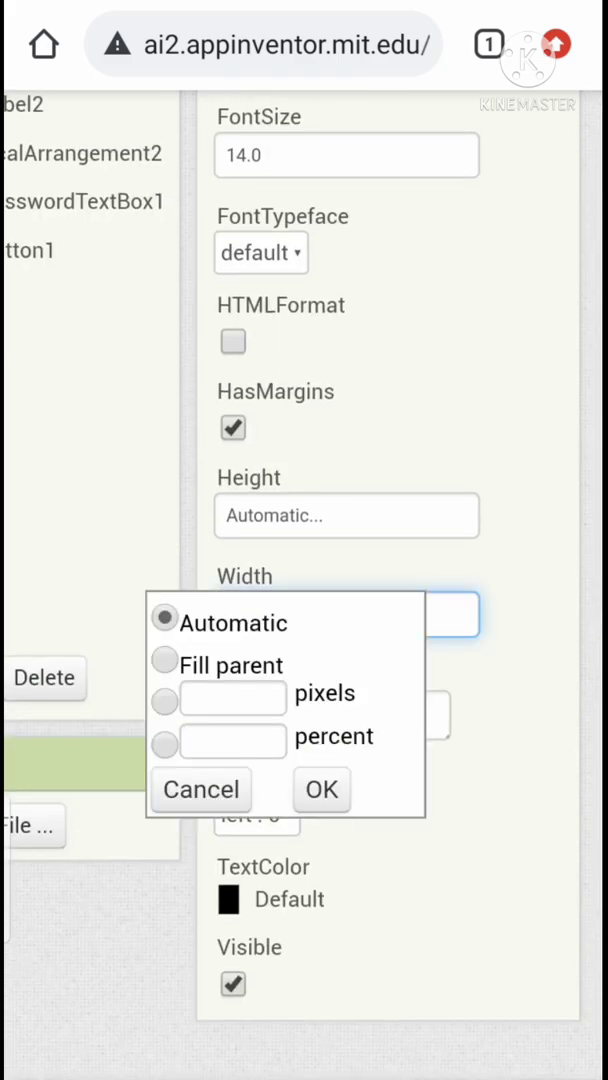
click(320, 788)
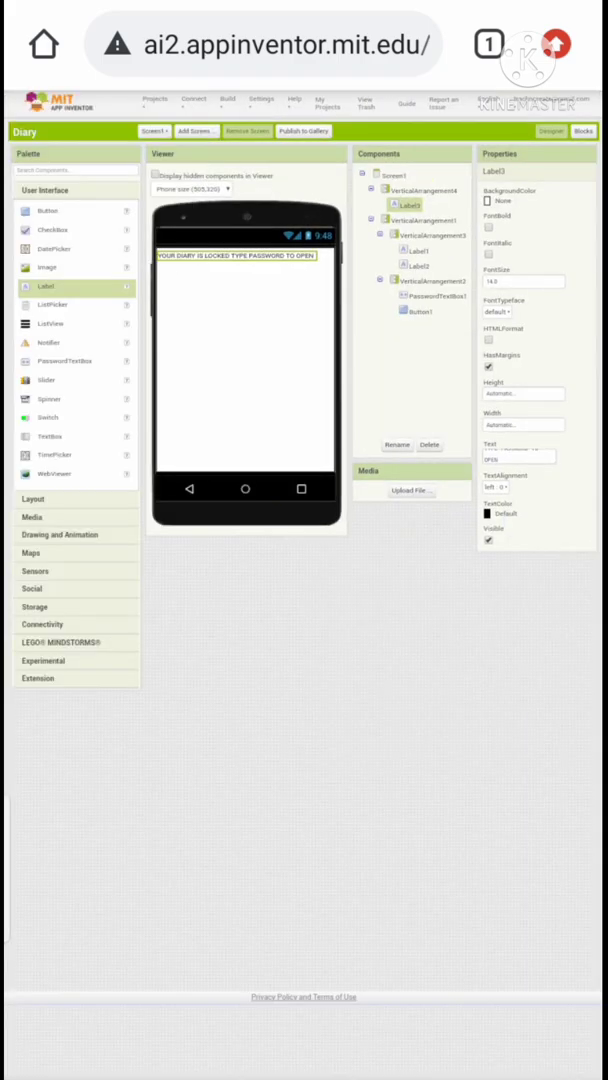
- Set the heading to font size 17, Fill parent height and width, centred and bold
click(520, 280)
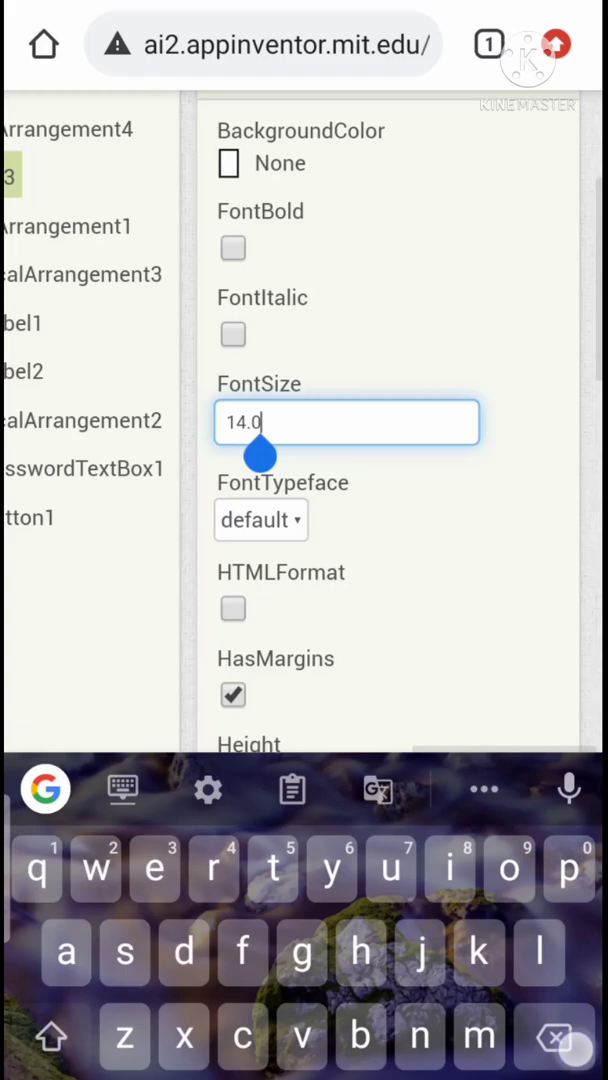
text(17)
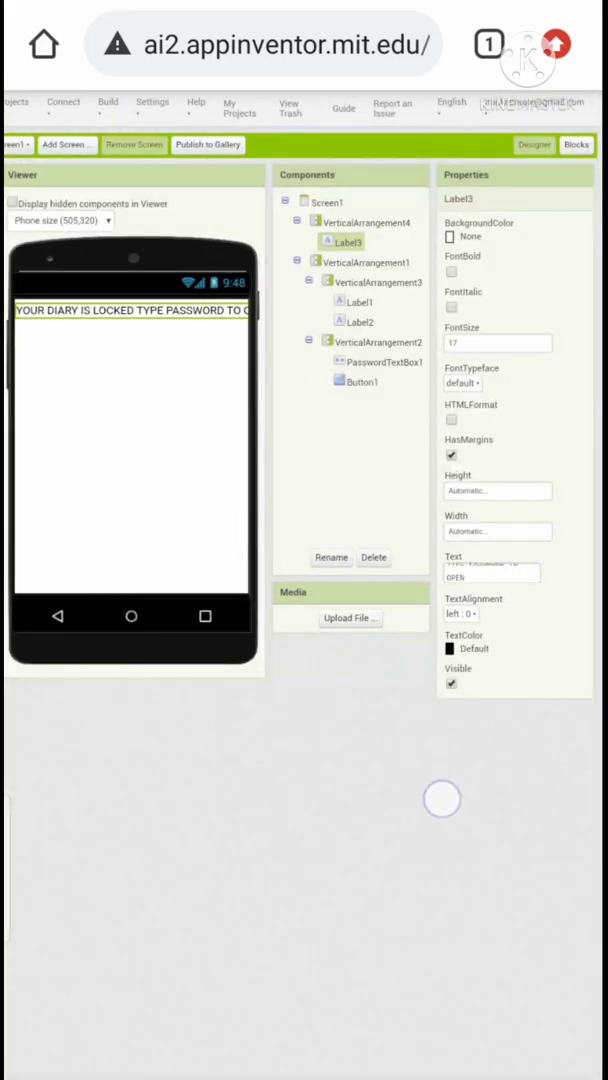
click(496, 492)
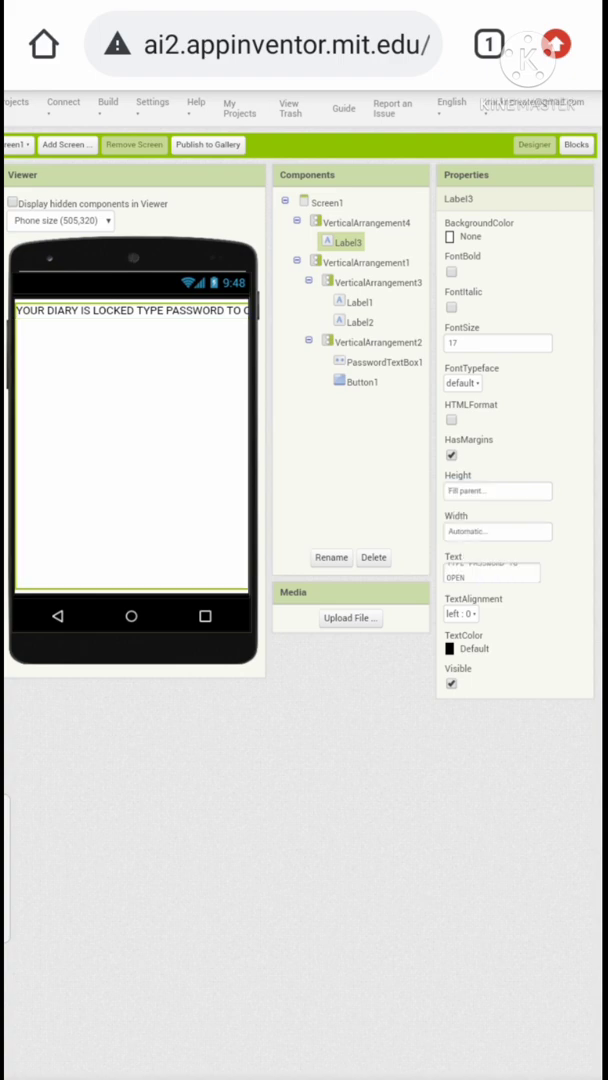
click(496, 532)
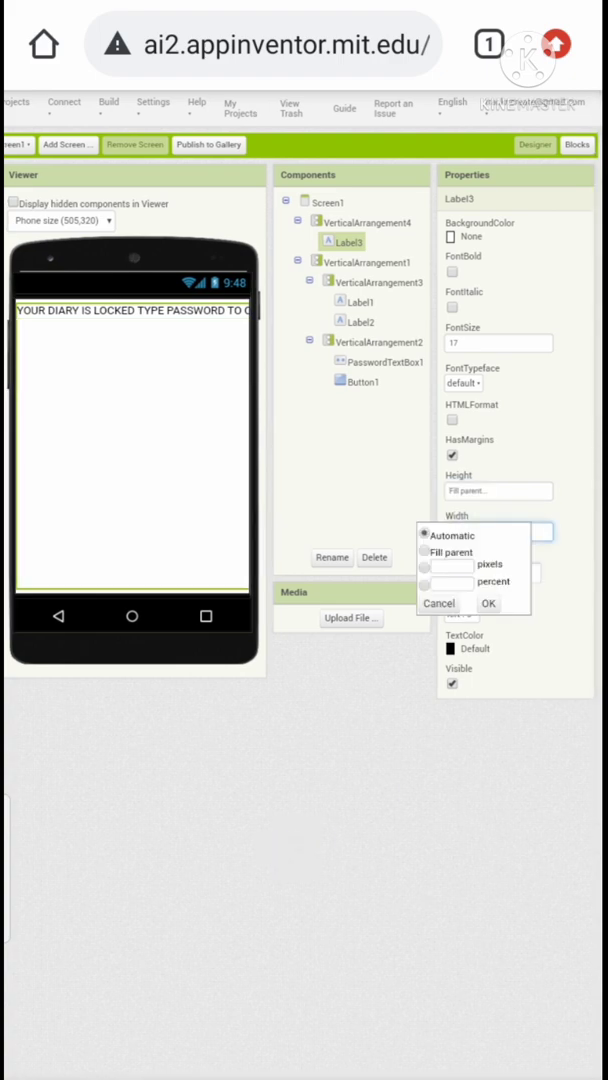
click(488, 604)
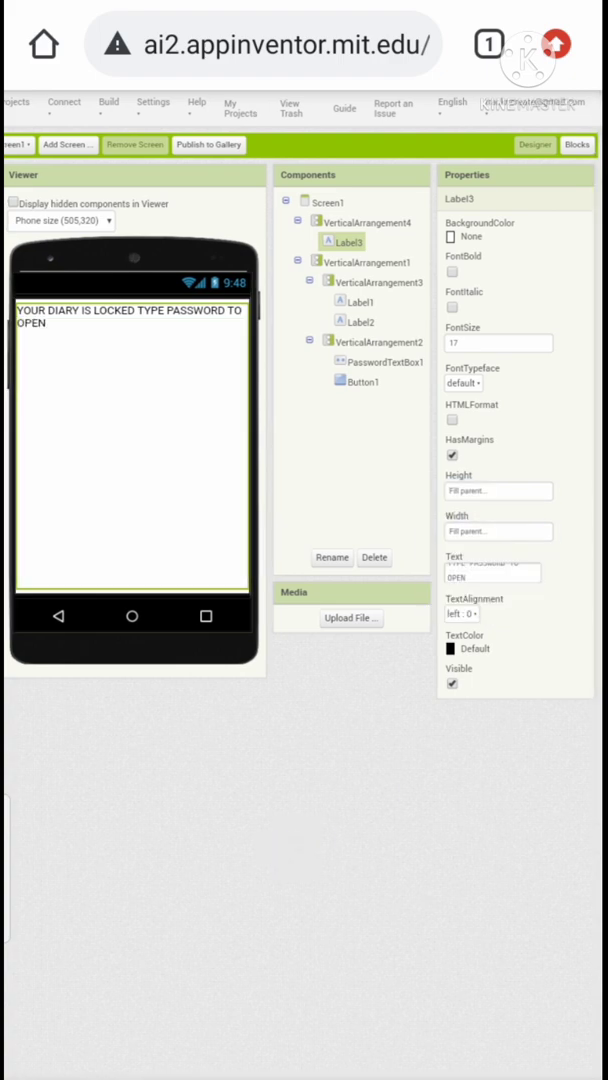
click(464, 612)
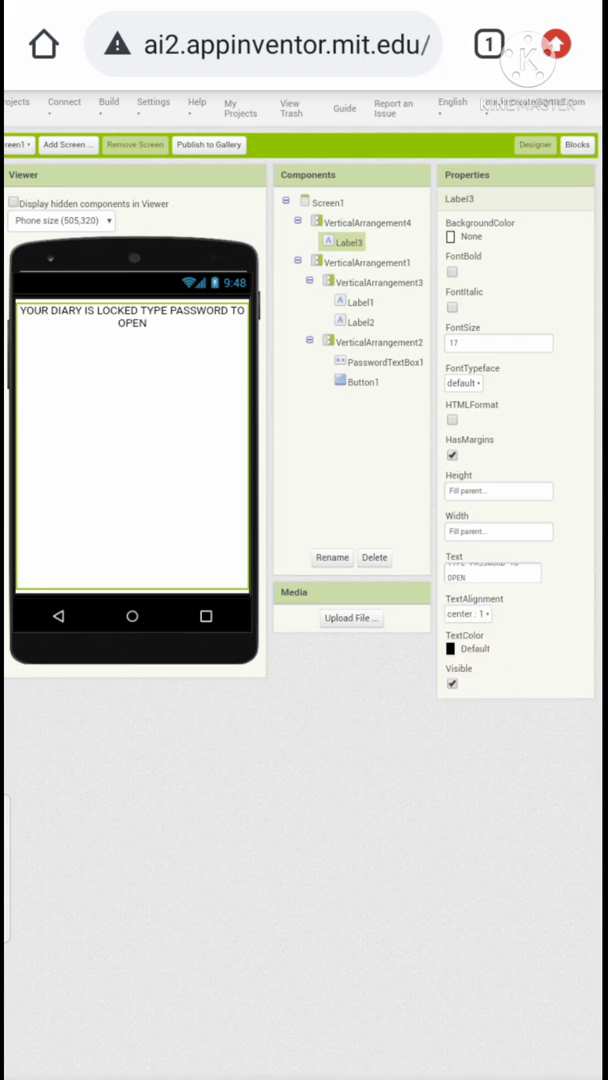
click(452, 272)
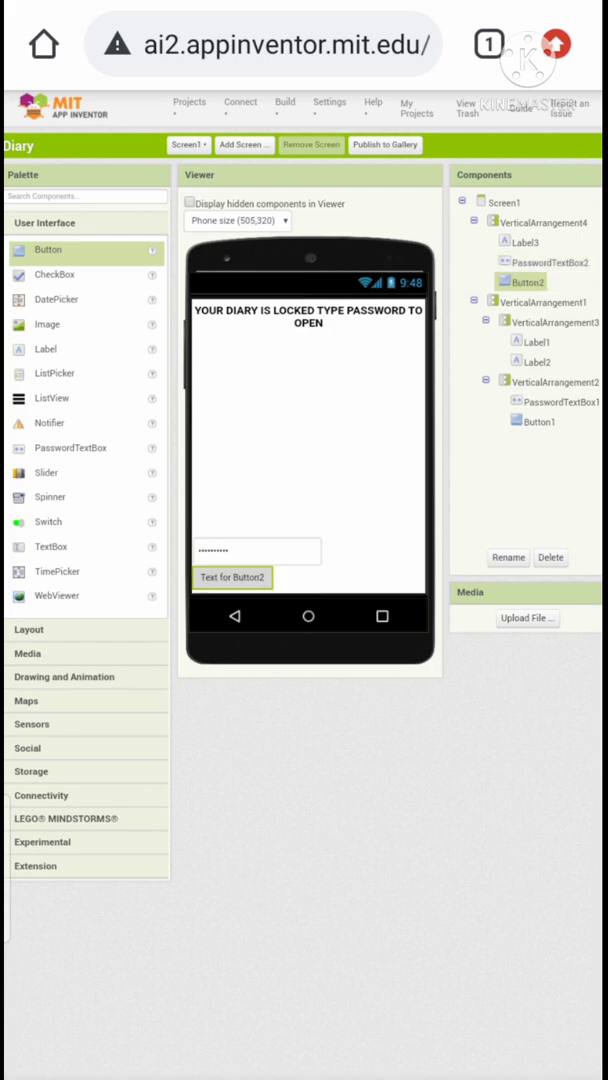
- Label Button2 DONE and make it span the full width
scroll(down, 3)
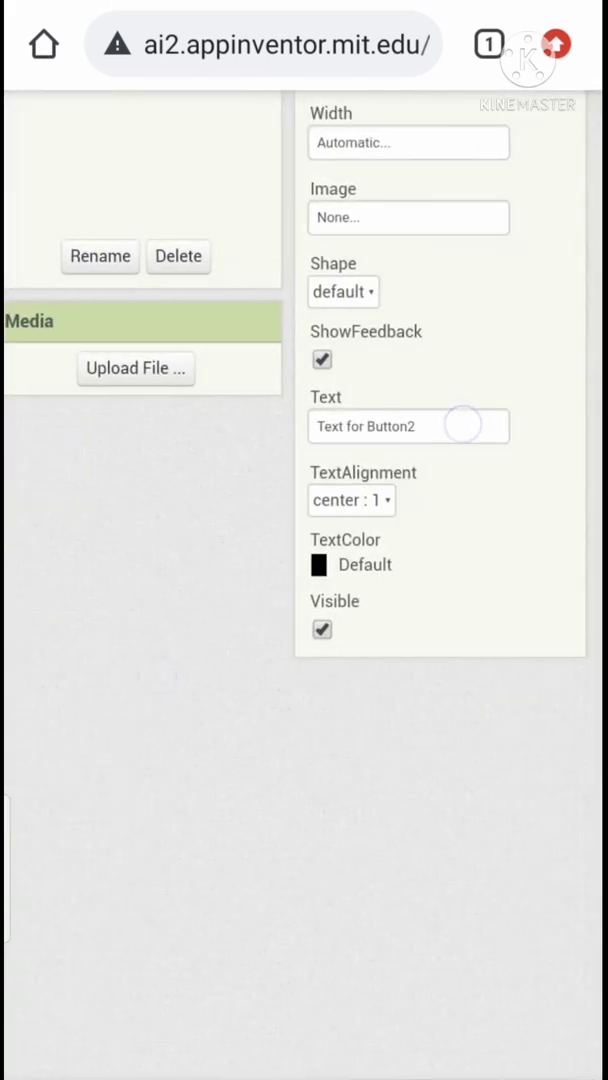
click(408, 426)
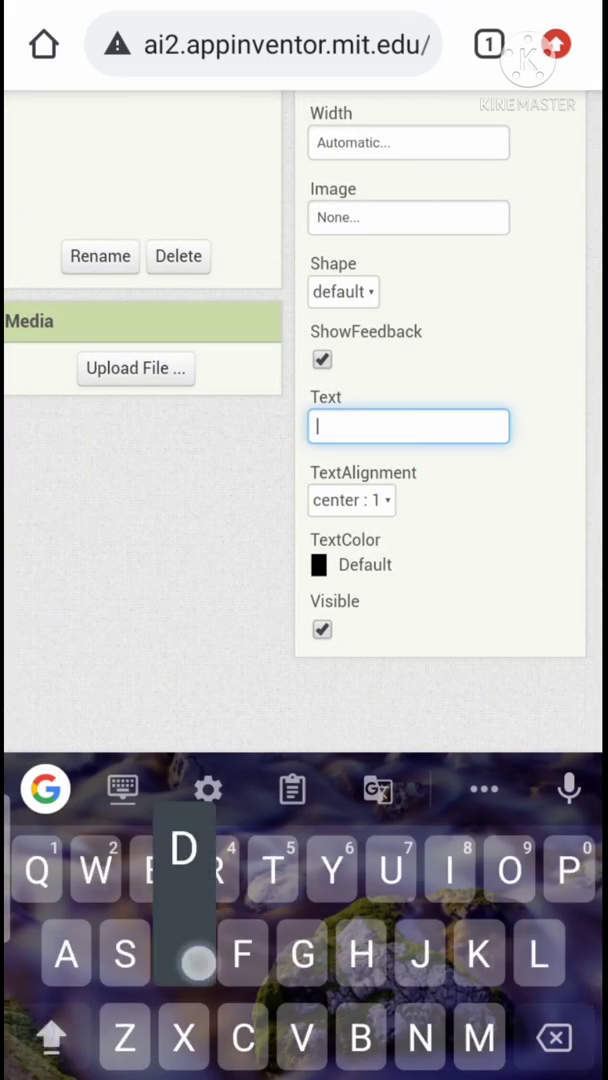
click(344, 292)
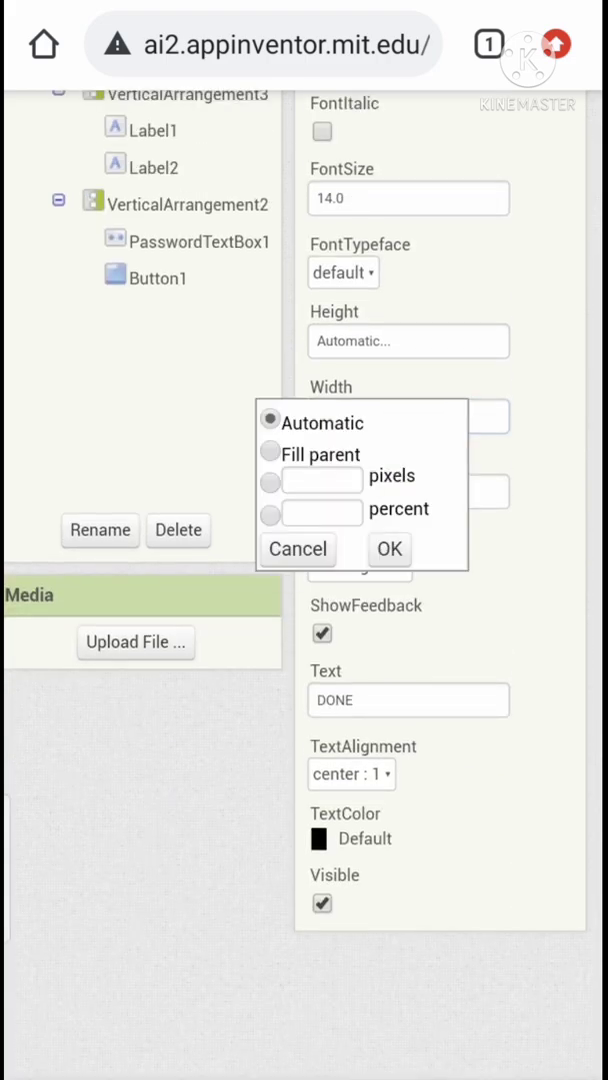
click(390, 548)
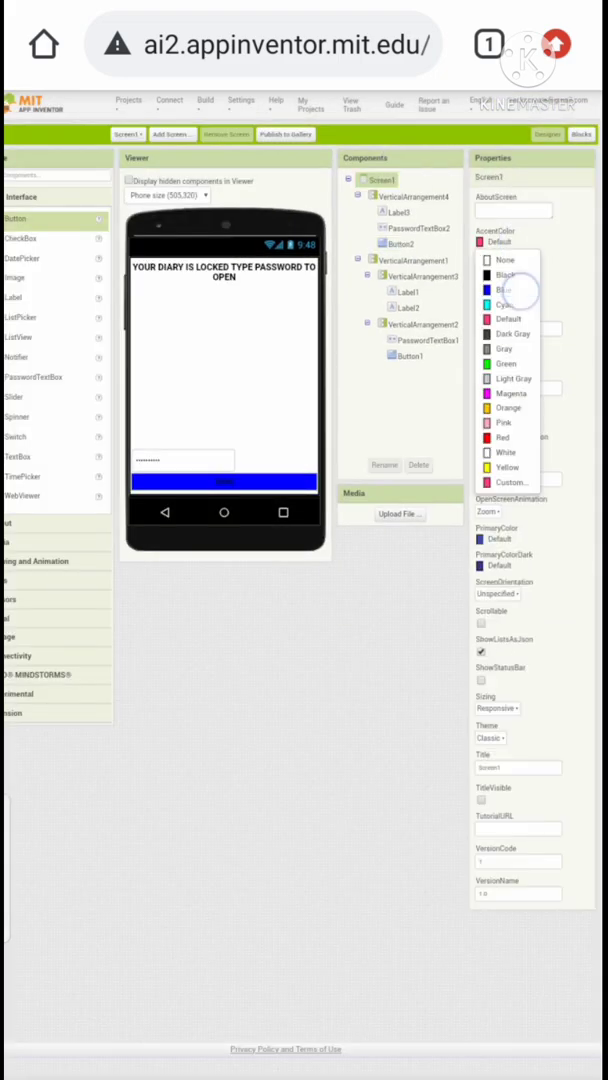
- Set Screen1's accent colour to blue and choose a primary colour
click(504, 290)
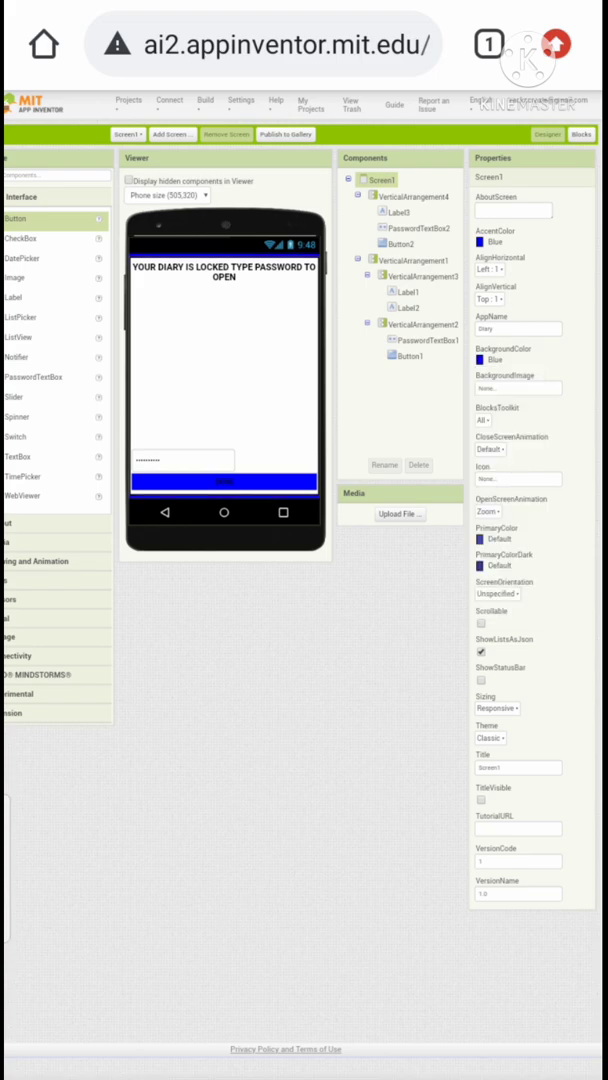
click(512, 538)
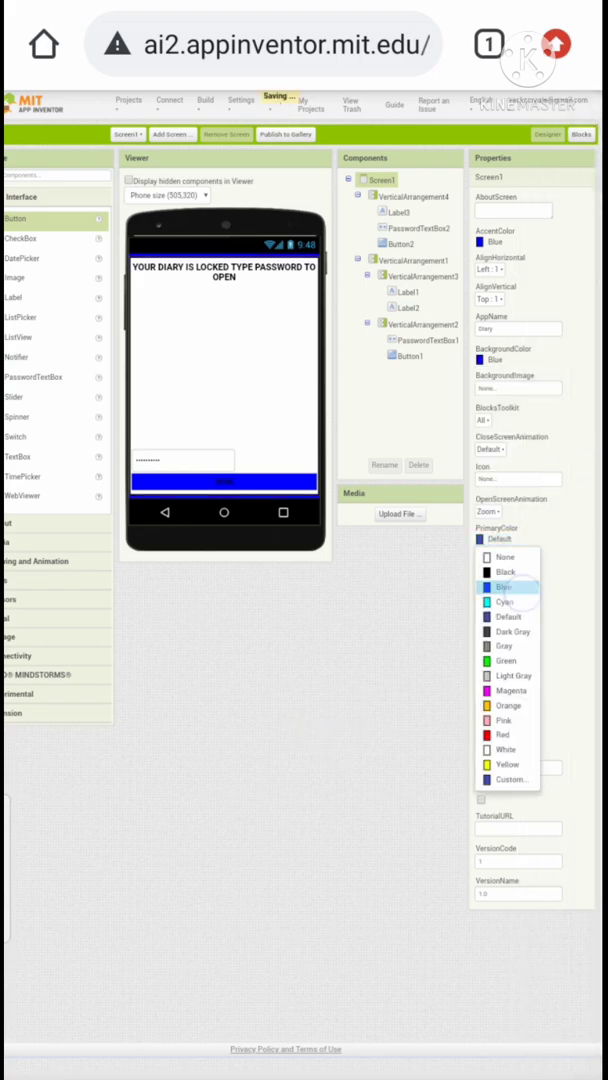
click(504, 588)
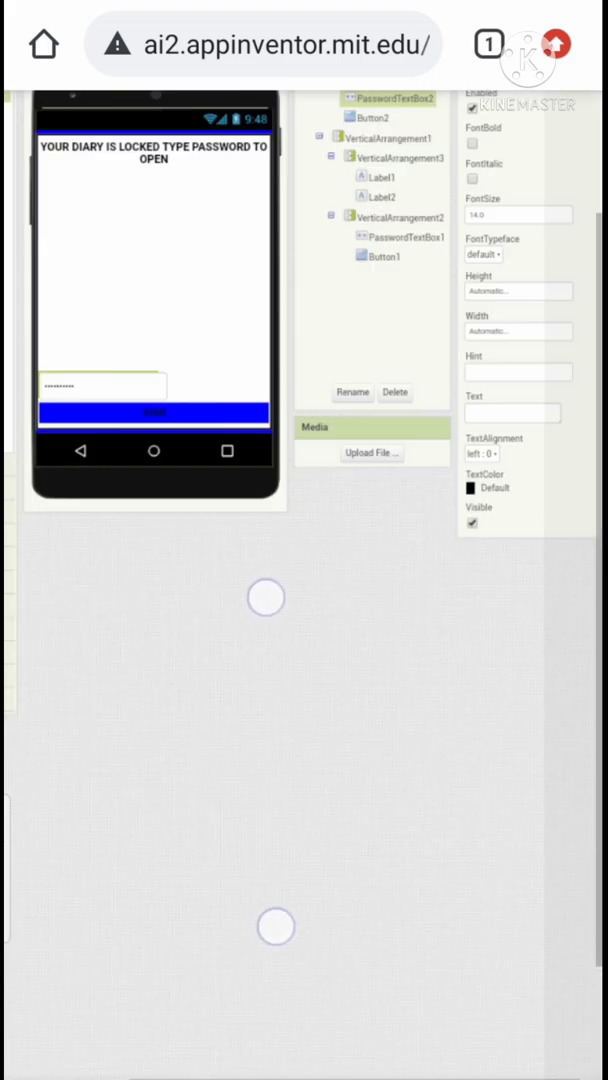
- Make the password box full width with an 'Enter password' hint
click(516, 332)
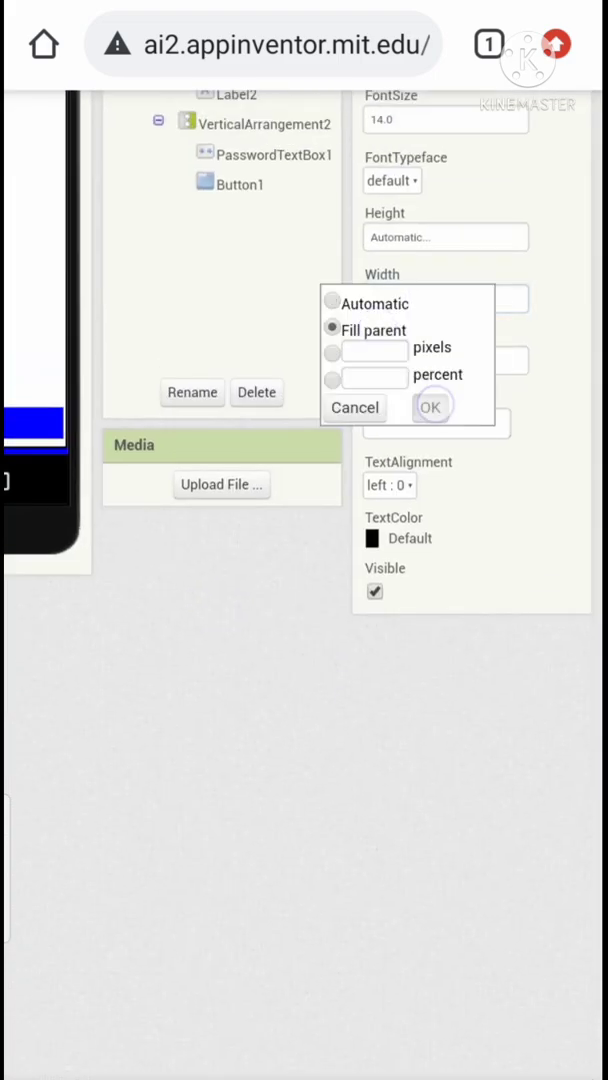
click(432, 406)
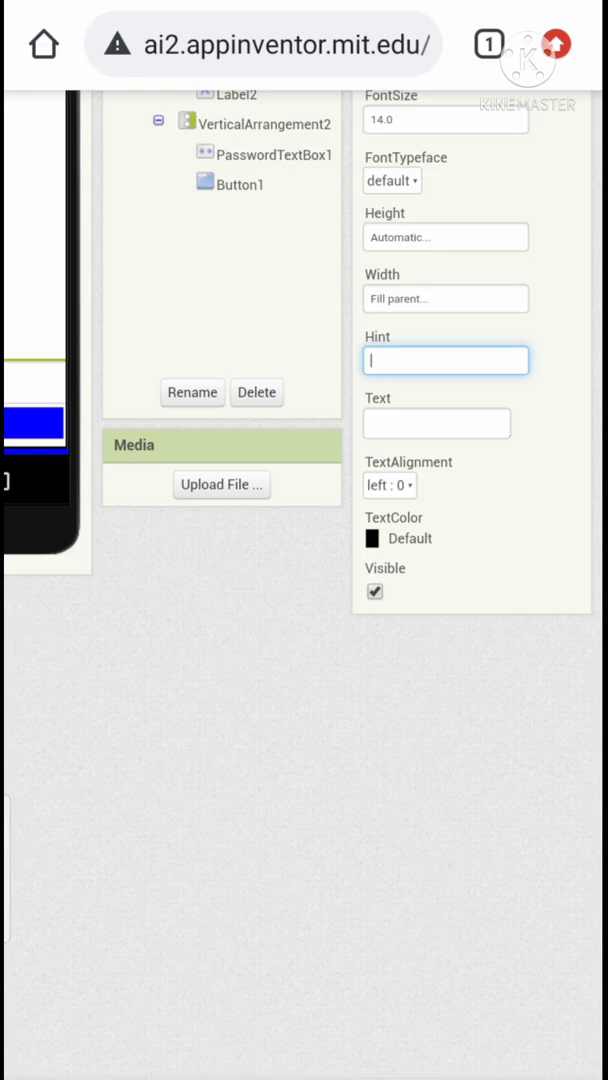
text(Enter)
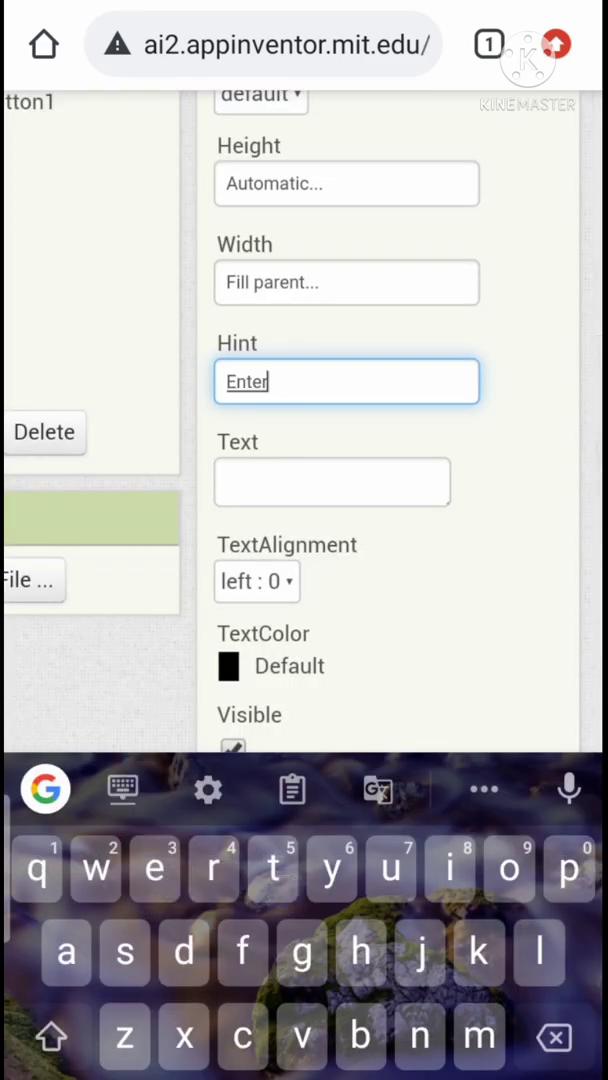
text(password)
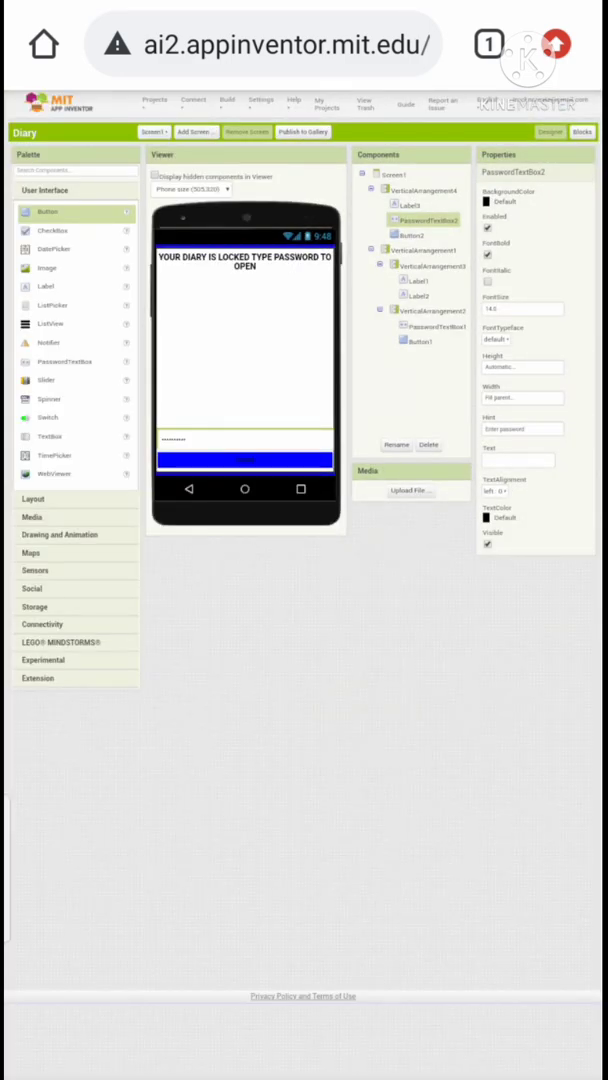
- Uncheck Visible on the lock-screen arrangement and add a new arrangement for the list picker
click(412, 192)
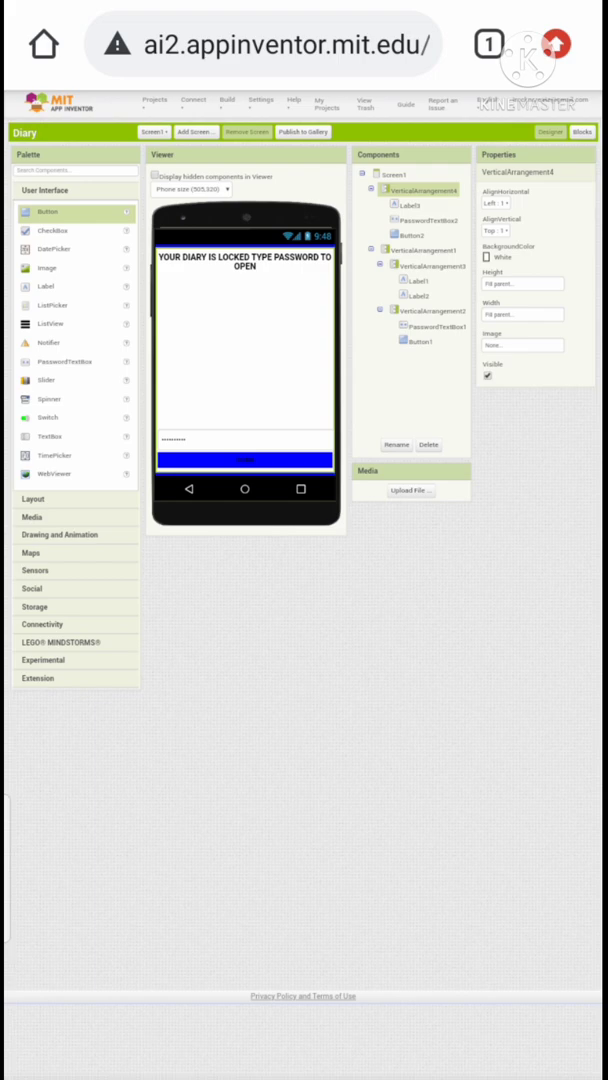
click(488, 376)
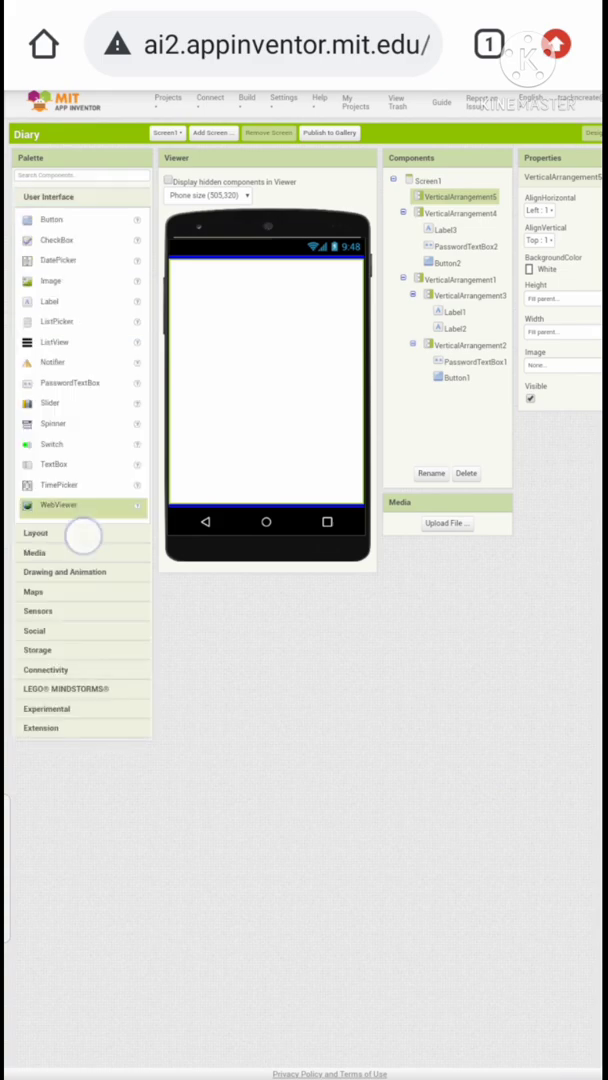
click(36, 244)
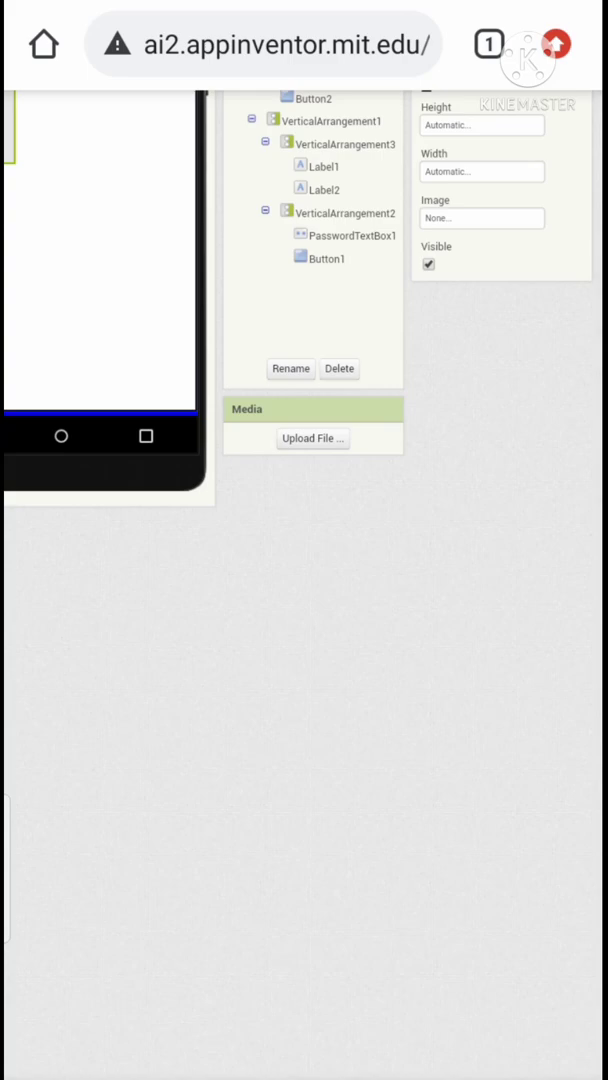
click(348, 132)
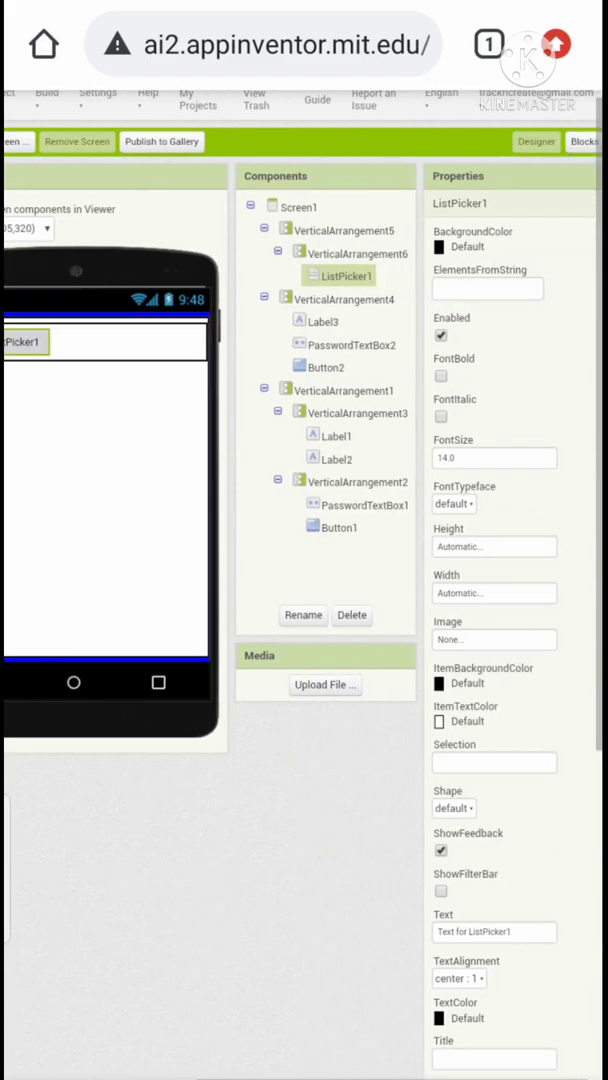
- Make ListPicker1 read RECENT, rectangular with a title, and Fill parent width
click(494, 592)
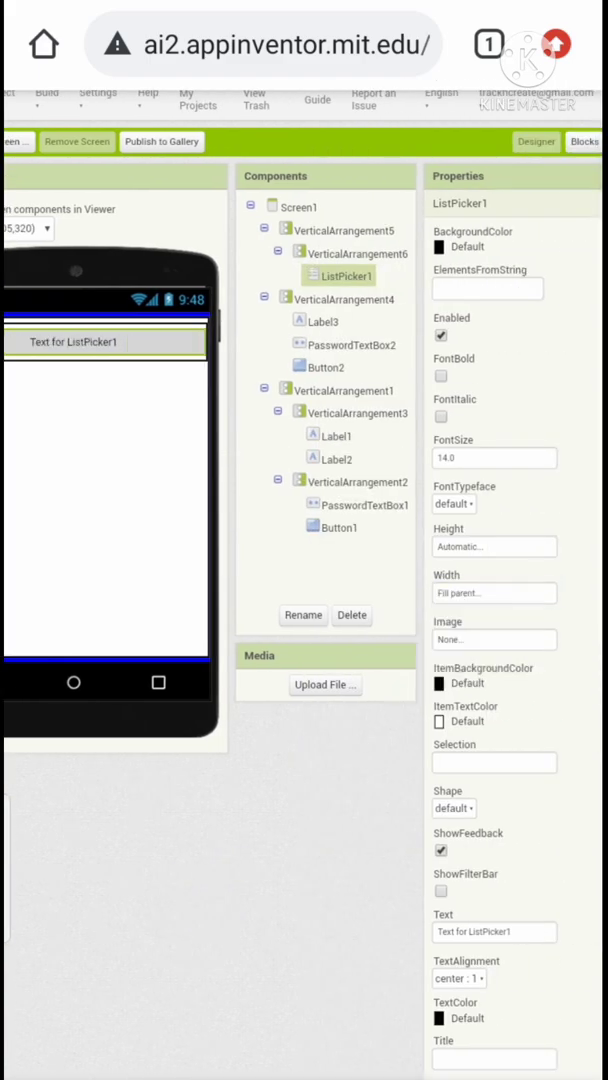
click(492, 932)
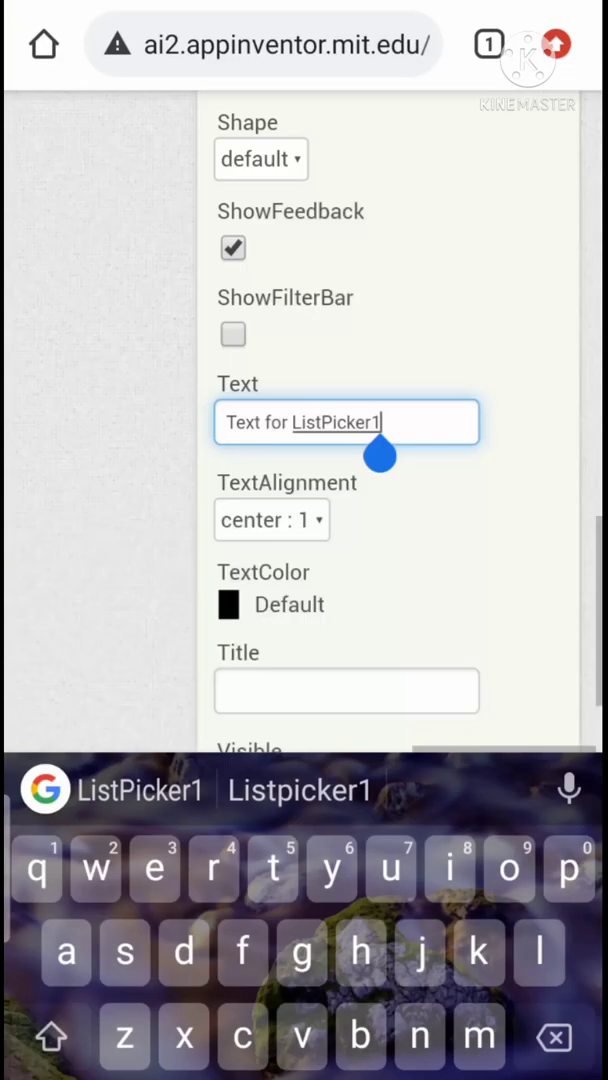
text(R)
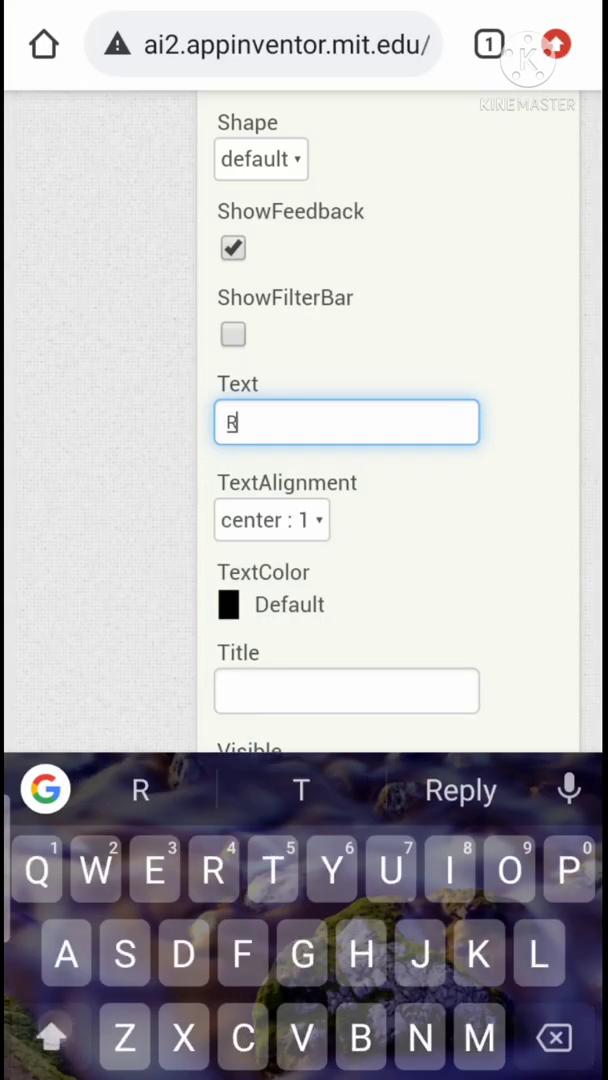
text(ECENT)
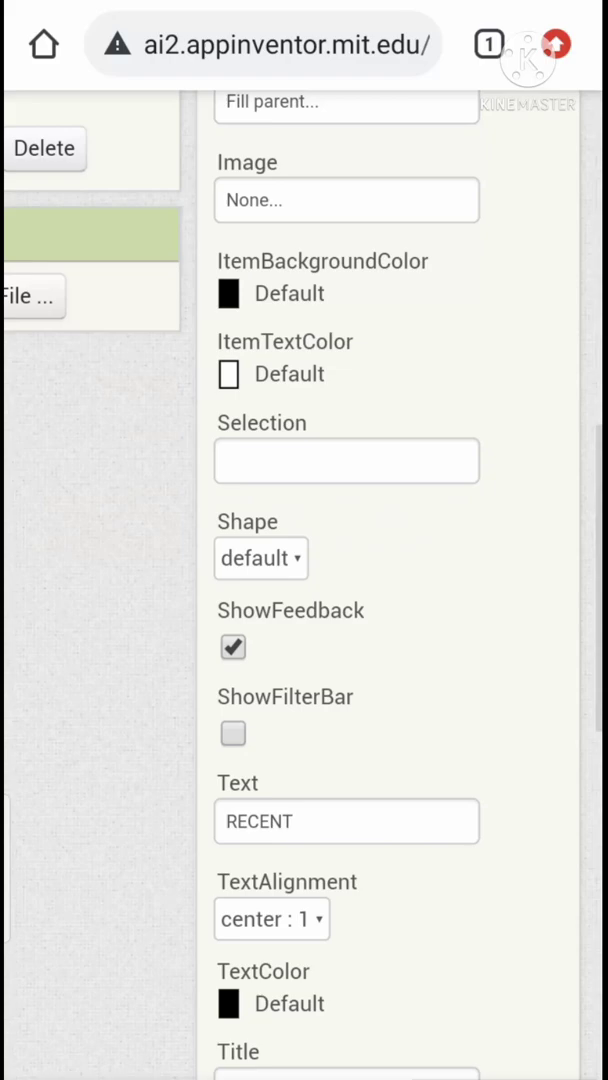
click(232, 734)
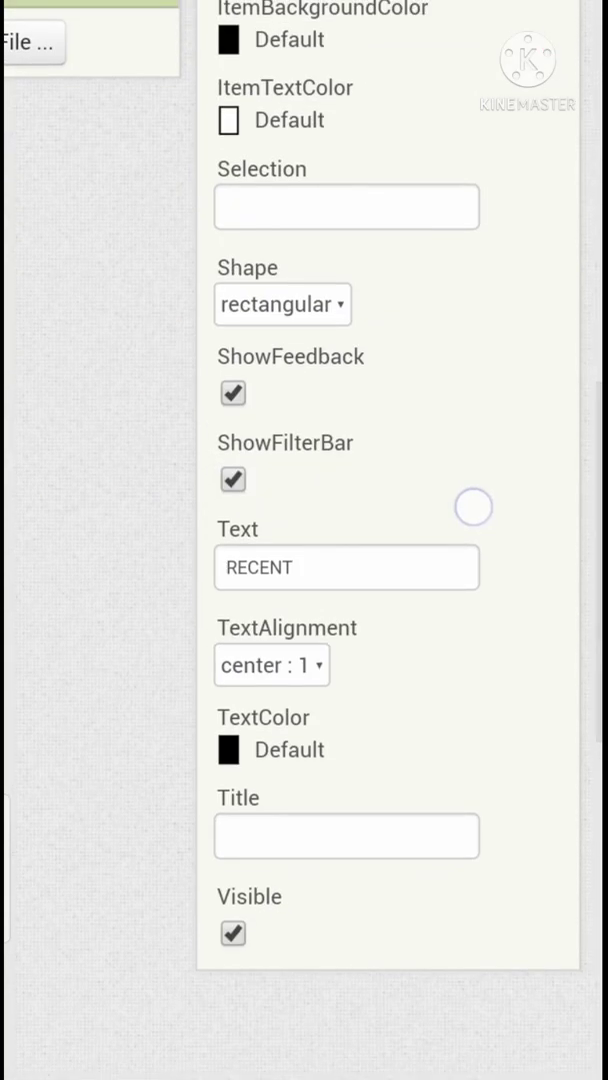
click(346, 836)
text(Recent)
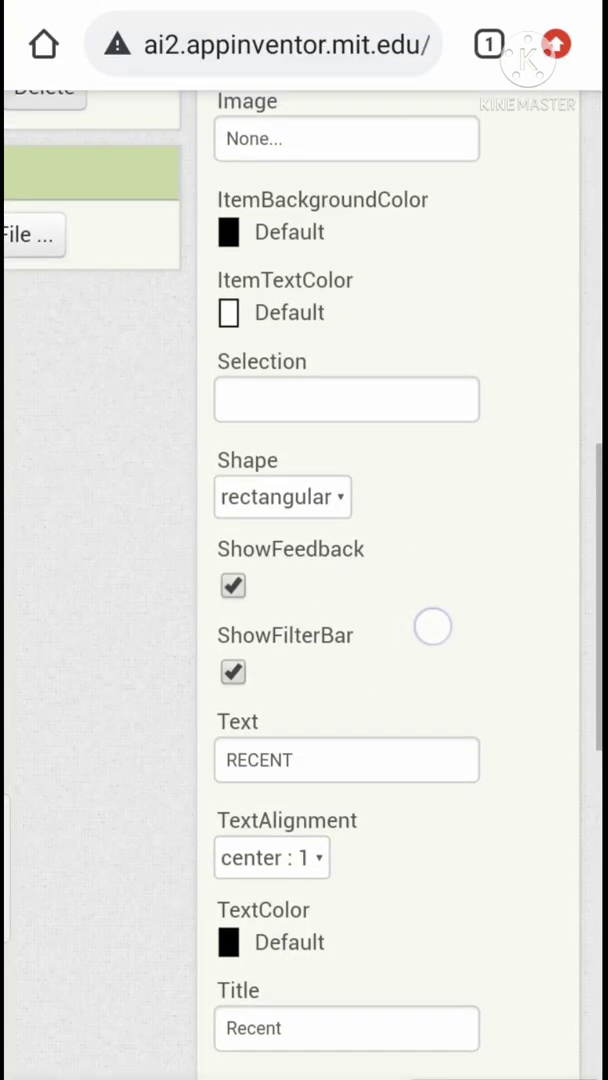
click(346, 412)
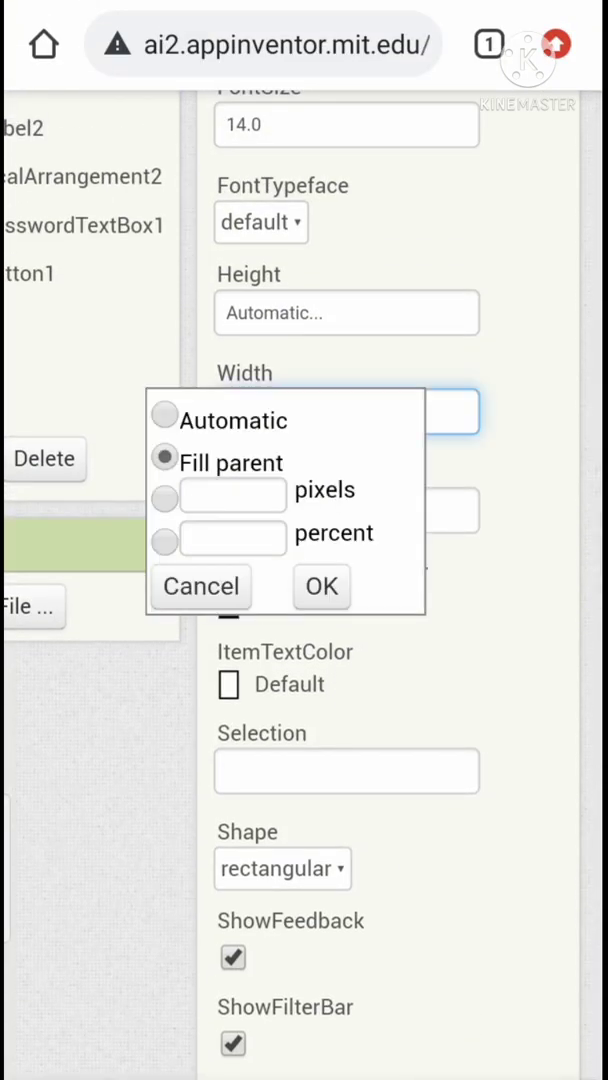
click(320, 586)
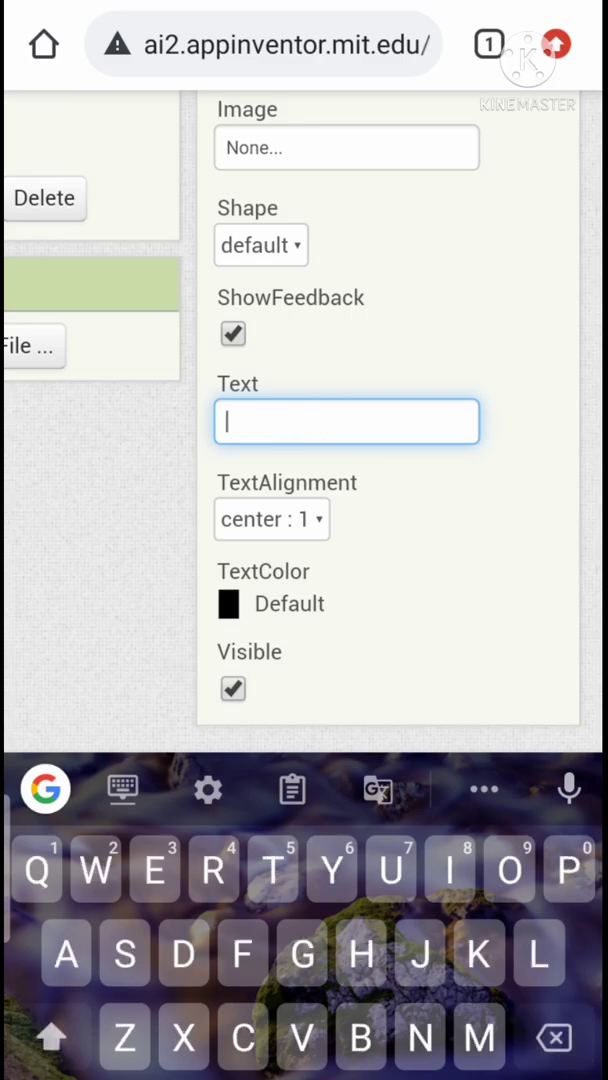
- Relabel the next button + and pick a shape for it
click(158, 788)
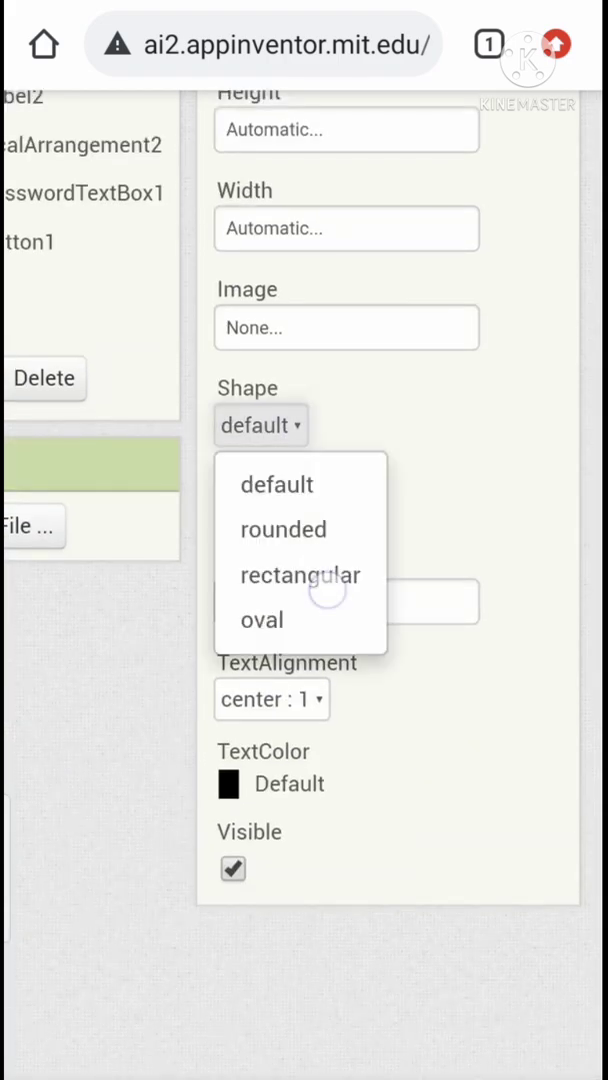
click(300, 576)
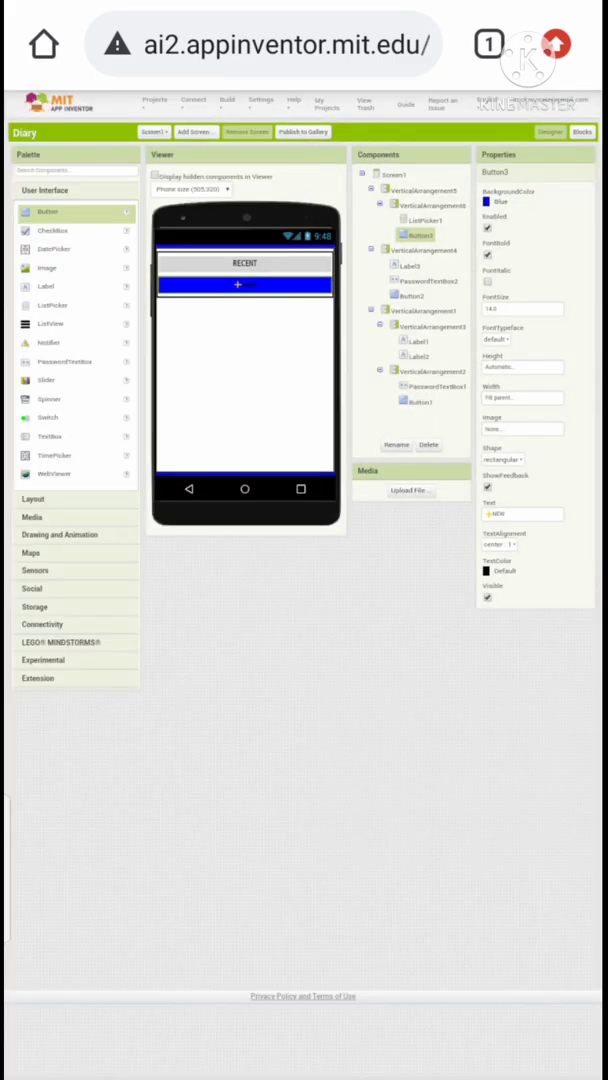
- Give the RECENT list picker a dark gray background and a light text colour
click(416, 220)
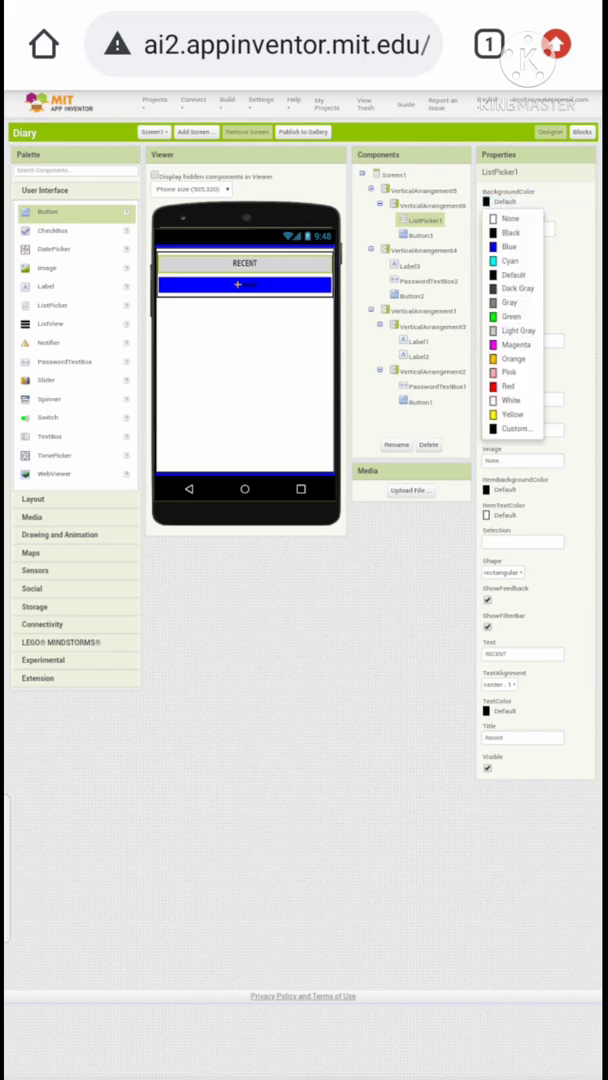
click(510, 302)
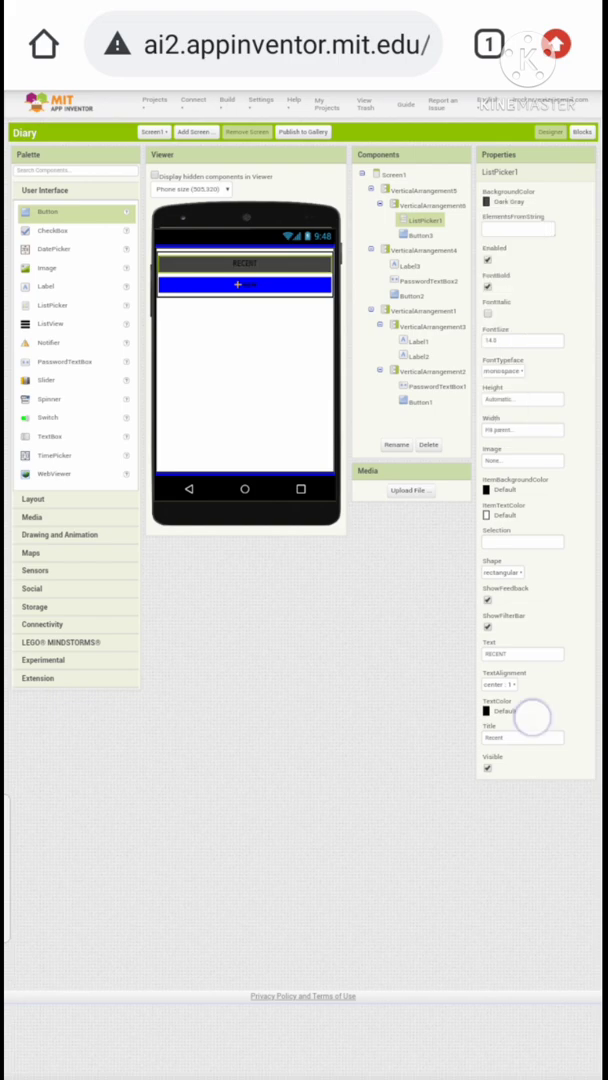
click(520, 710)
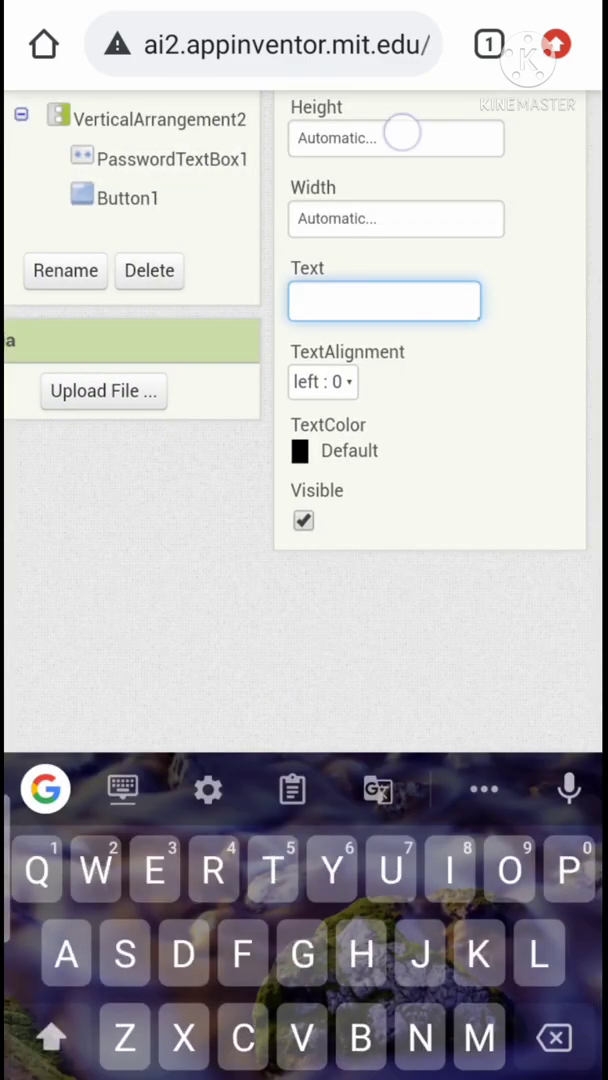
- Size the blank spacer label below the RECENT section by setting its height
click(396, 138)
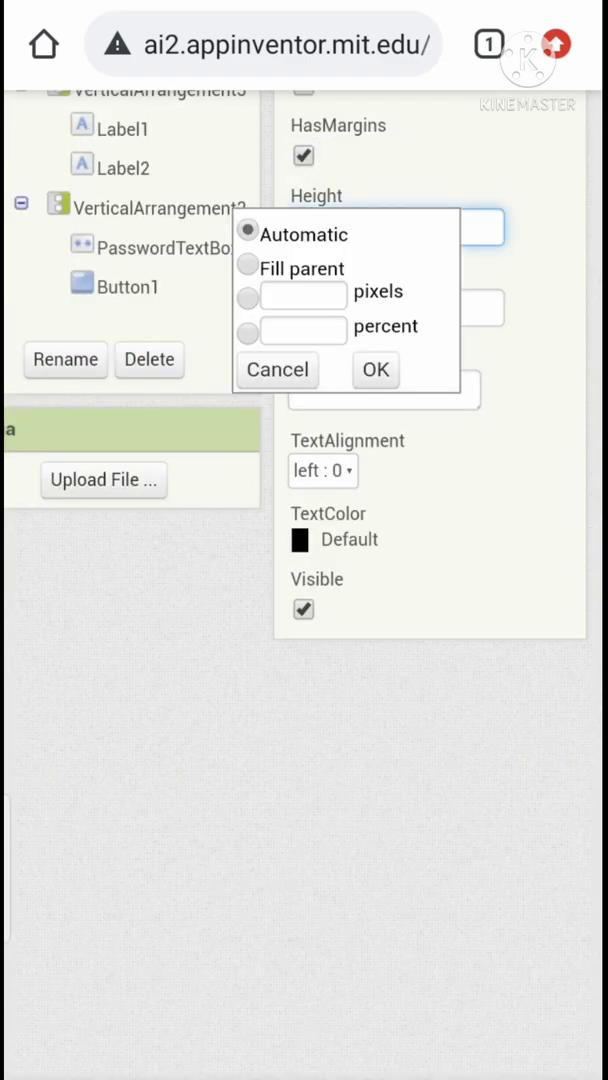
click(376, 368)
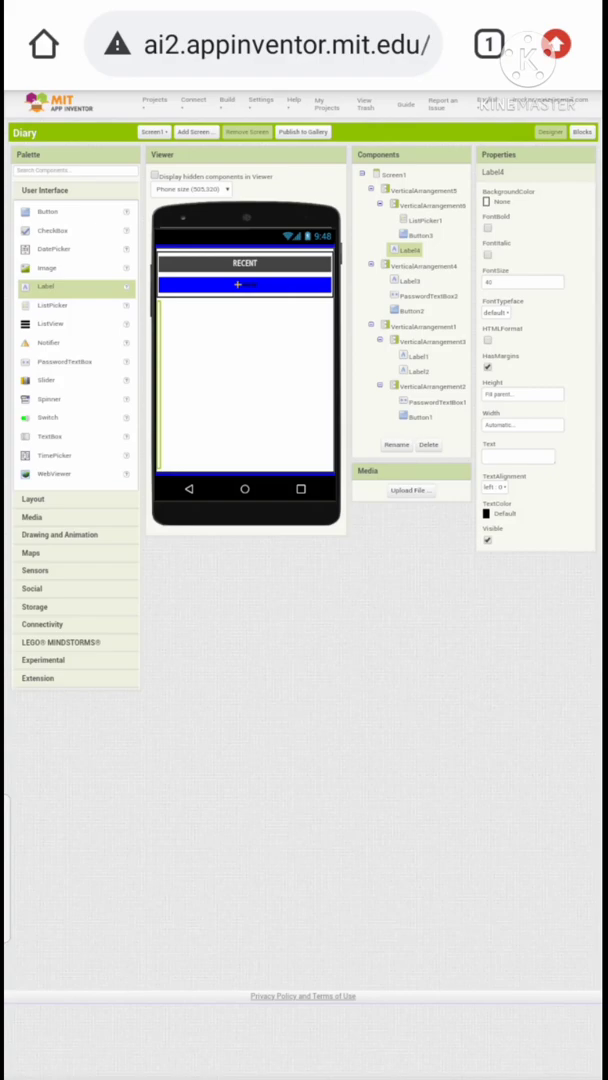
mouse_move(46, 250)
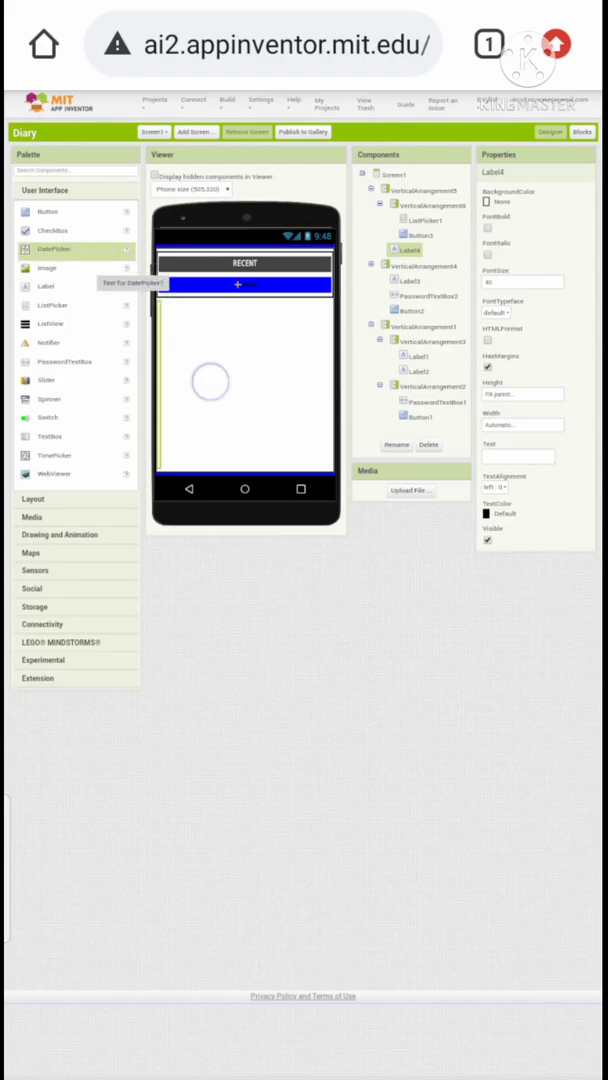
- Add a DatePicker with its own text and a blue background below the spacer
click(412, 260)
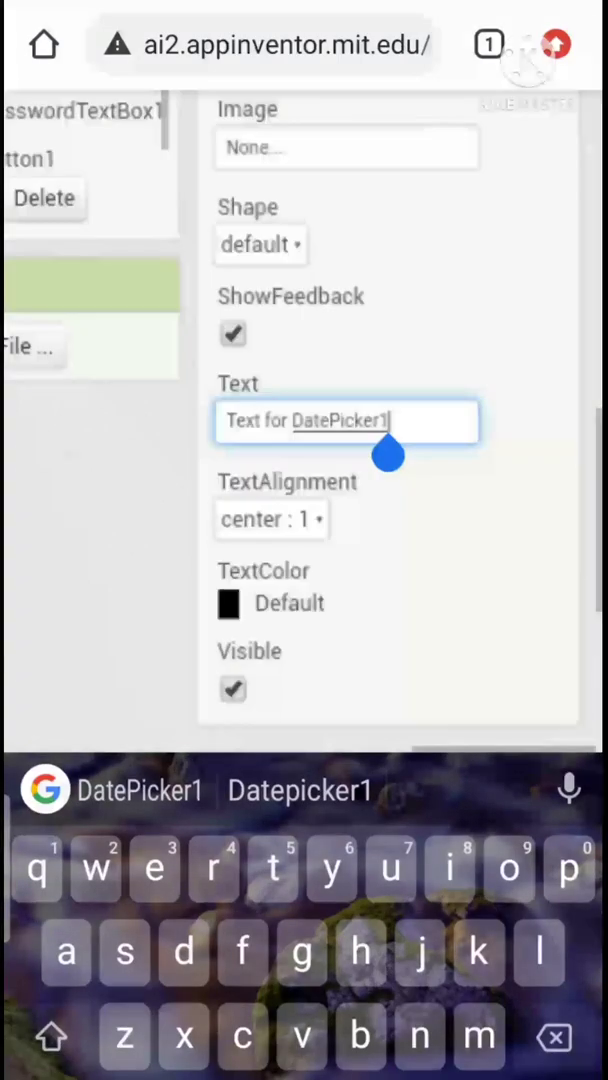
text(Sel)
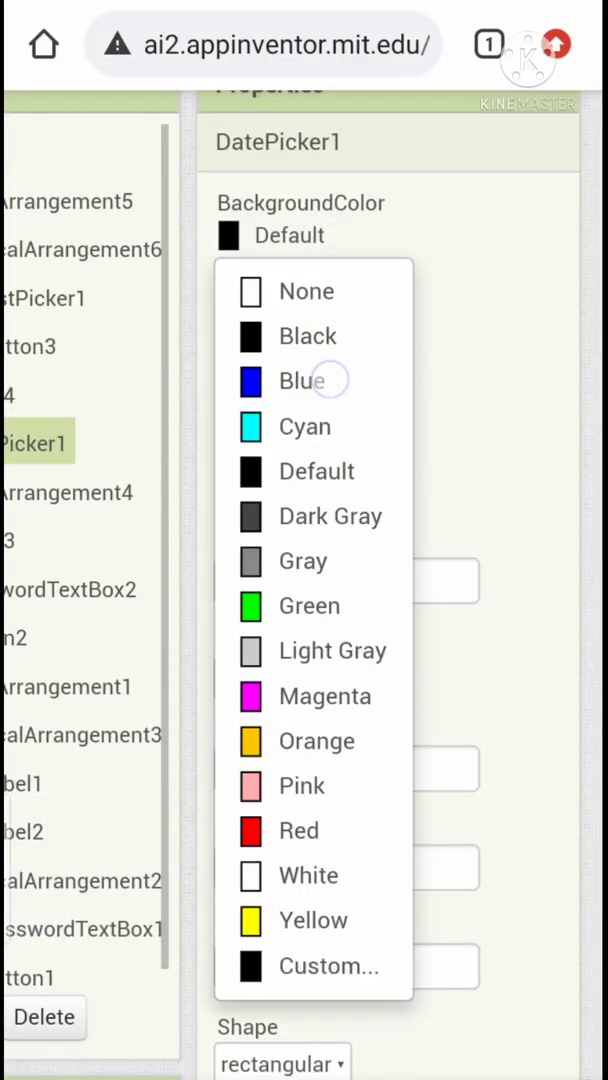
click(304, 380)
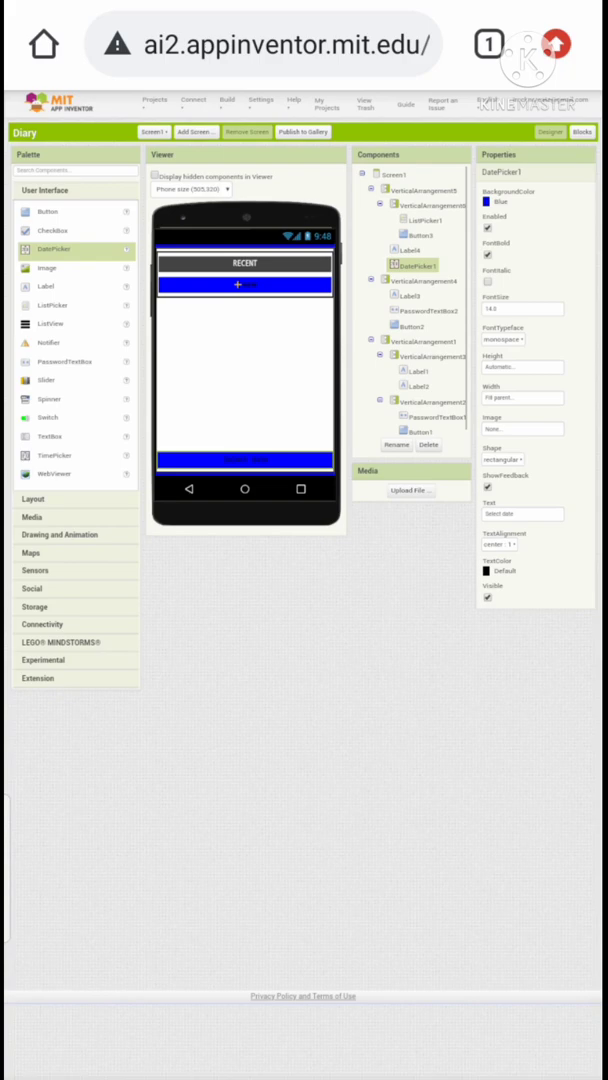
scroll(down, 3)
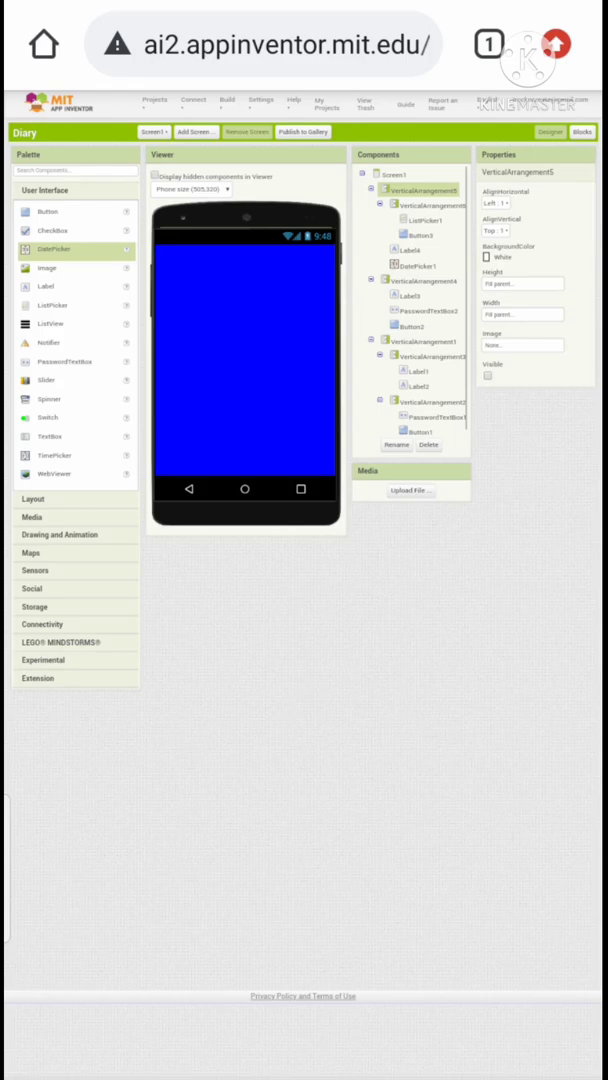
- Add a VerticalArrangement with a set height holding a blank label that fills the full width
click(64, 472)
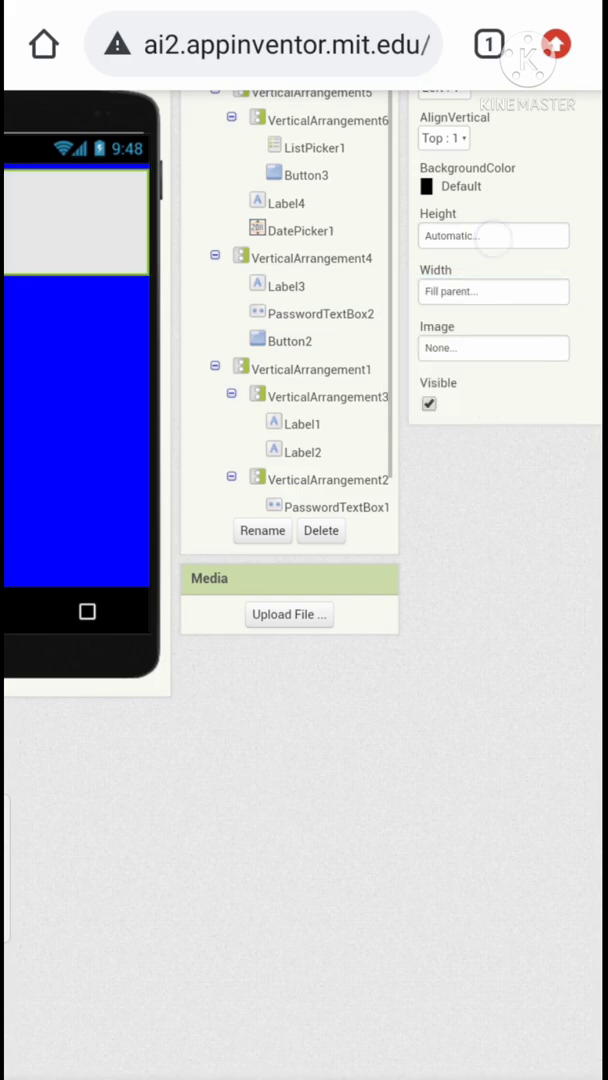
click(492, 236)
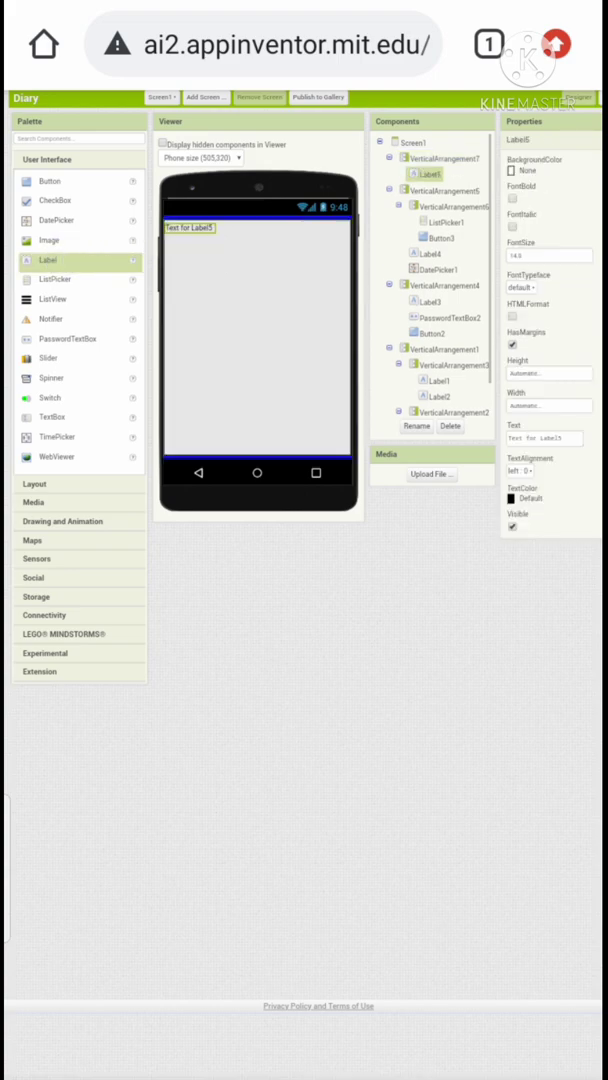
click(448, 158)
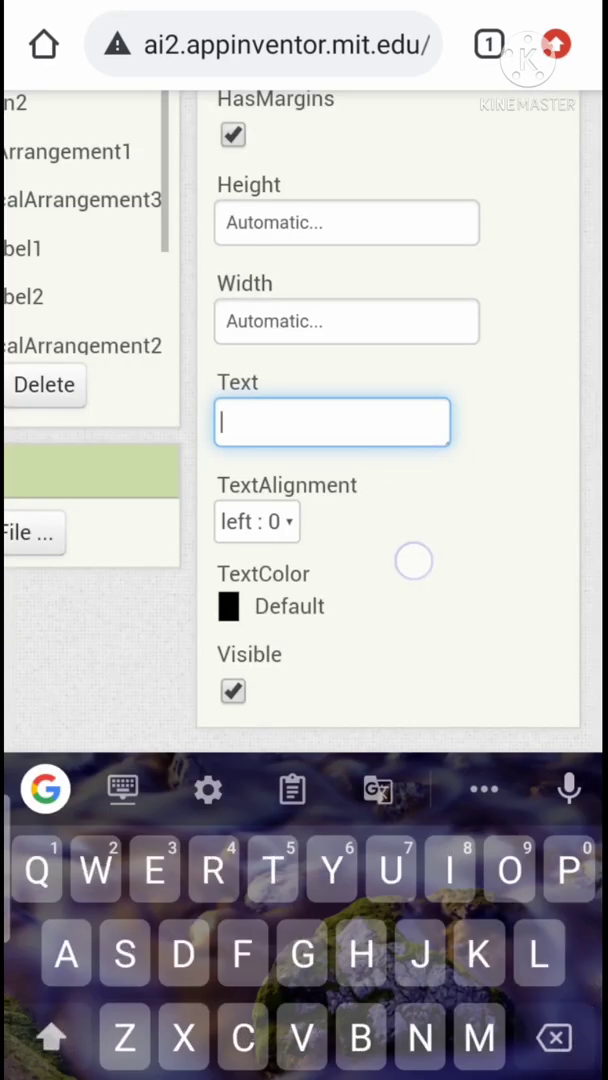
click(346, 320)
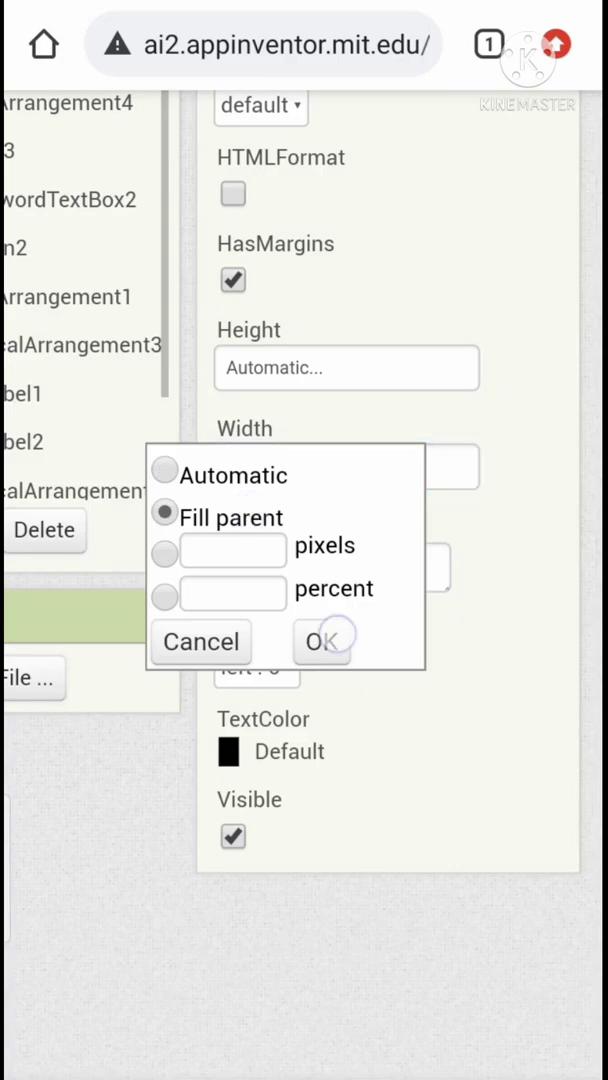
click(322, 640)
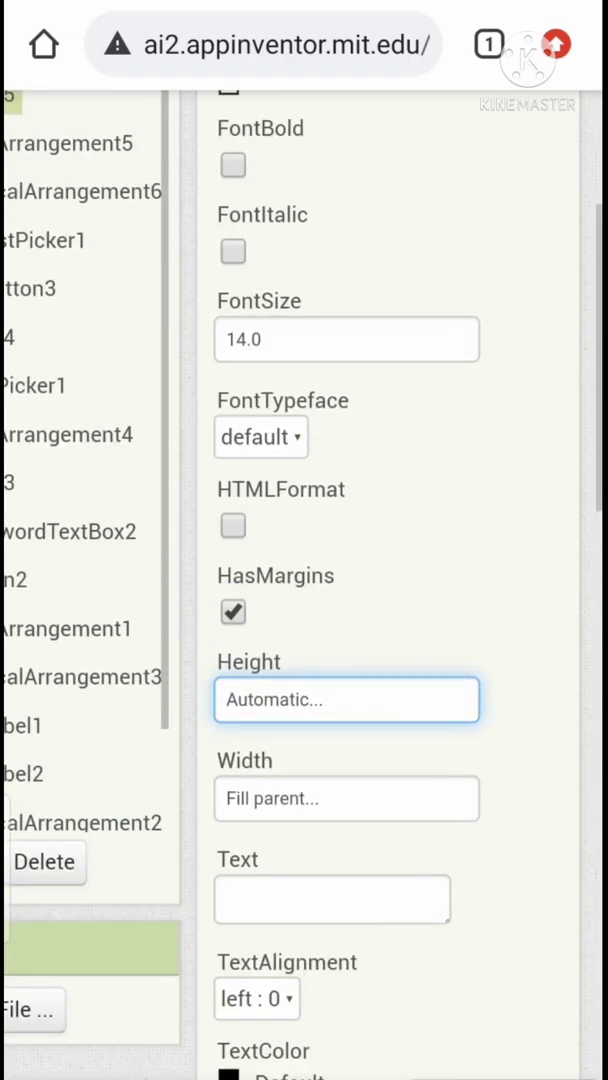
- Add a full-size text box with the hint 'Type here' and a button beneath it
click(348, 340)
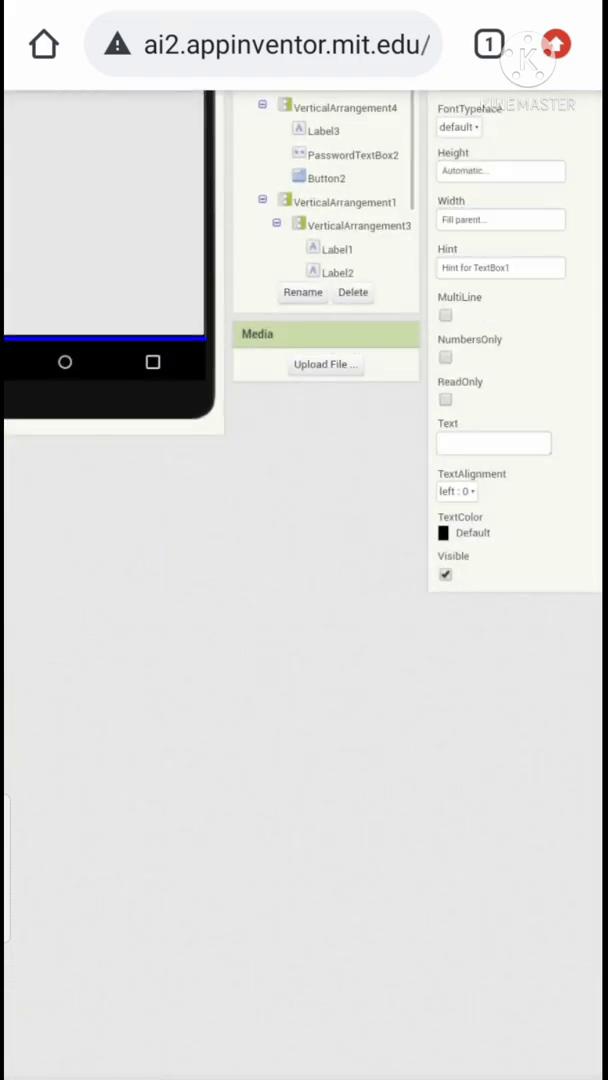
scroll(up, 3)
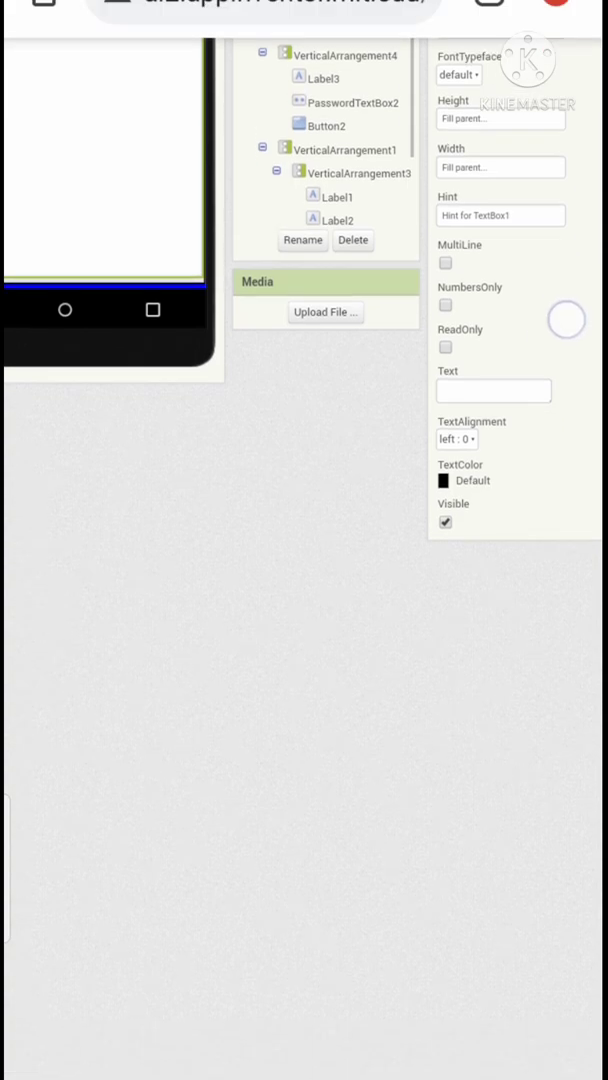
click(500, 216)
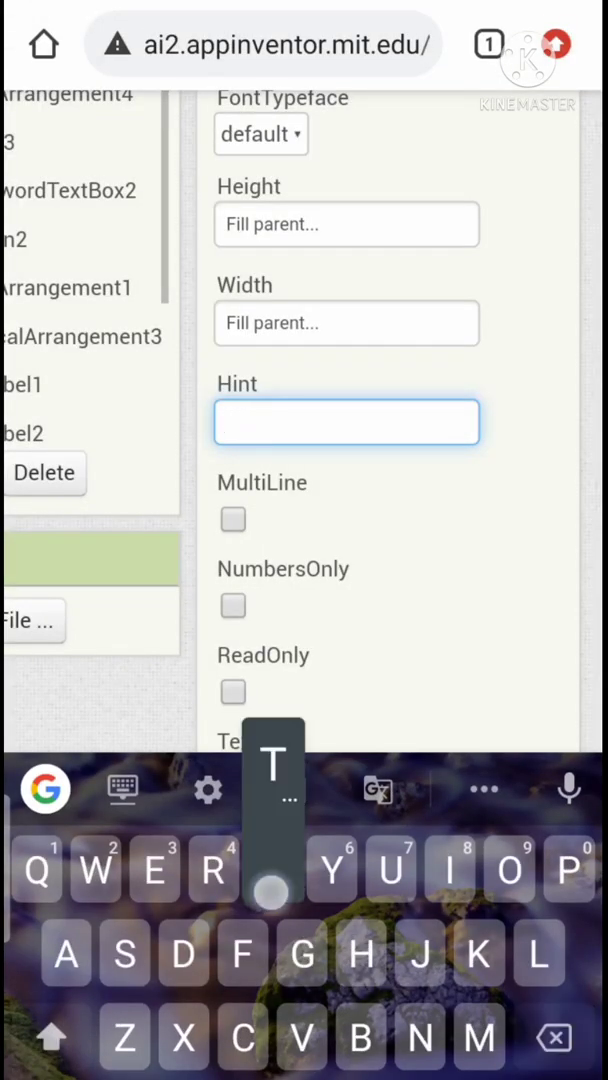
text(Type here)
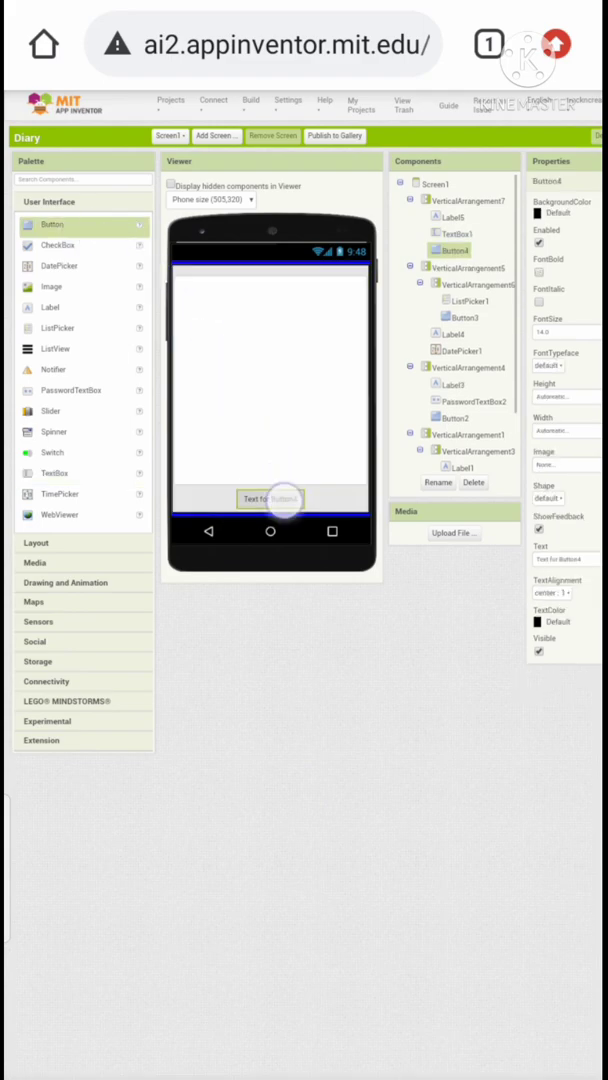
- Label the new button SAVE, give it a rectangular shape and a blue background
click(550, 558)
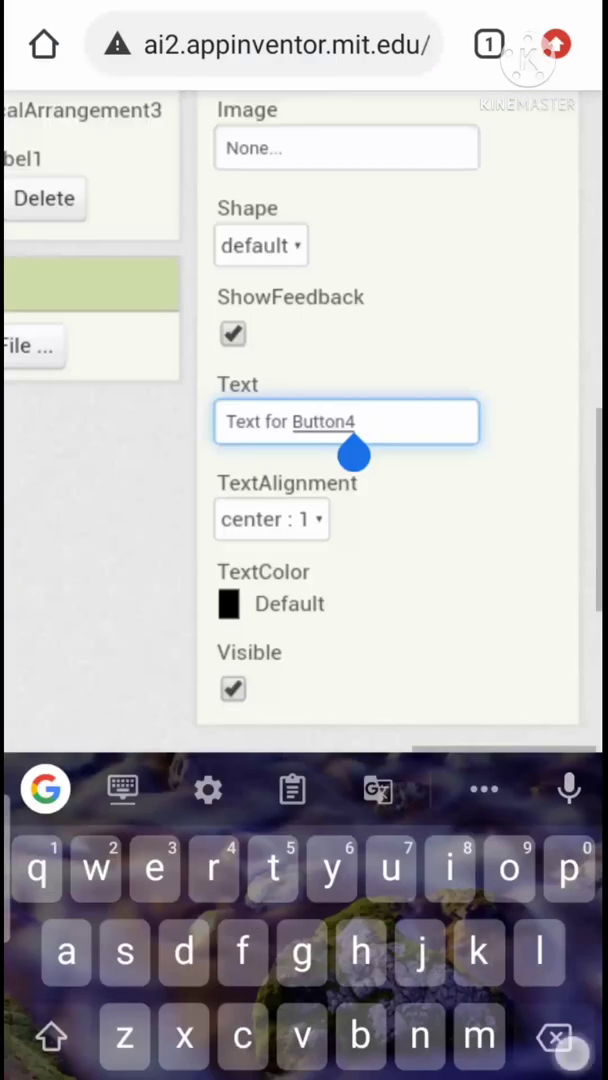
text(Sa)
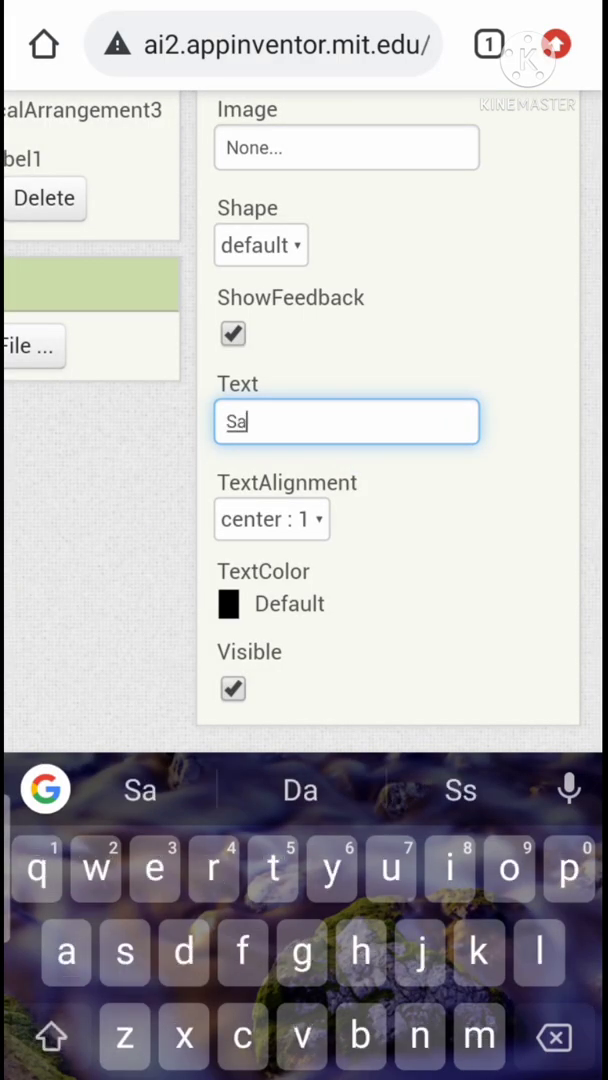
click(270, 604)
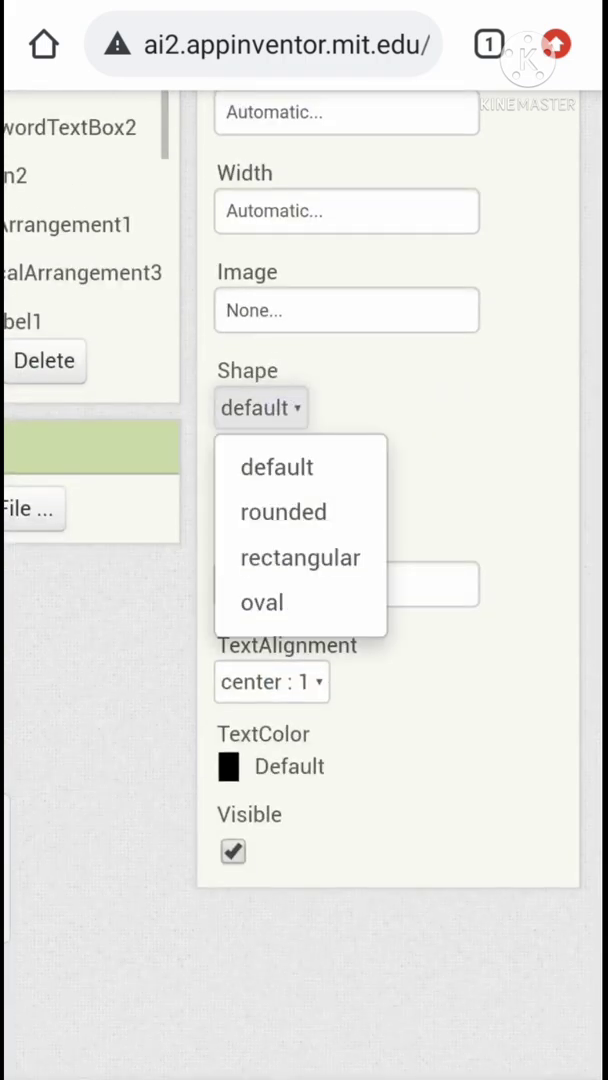
click(300, 556)
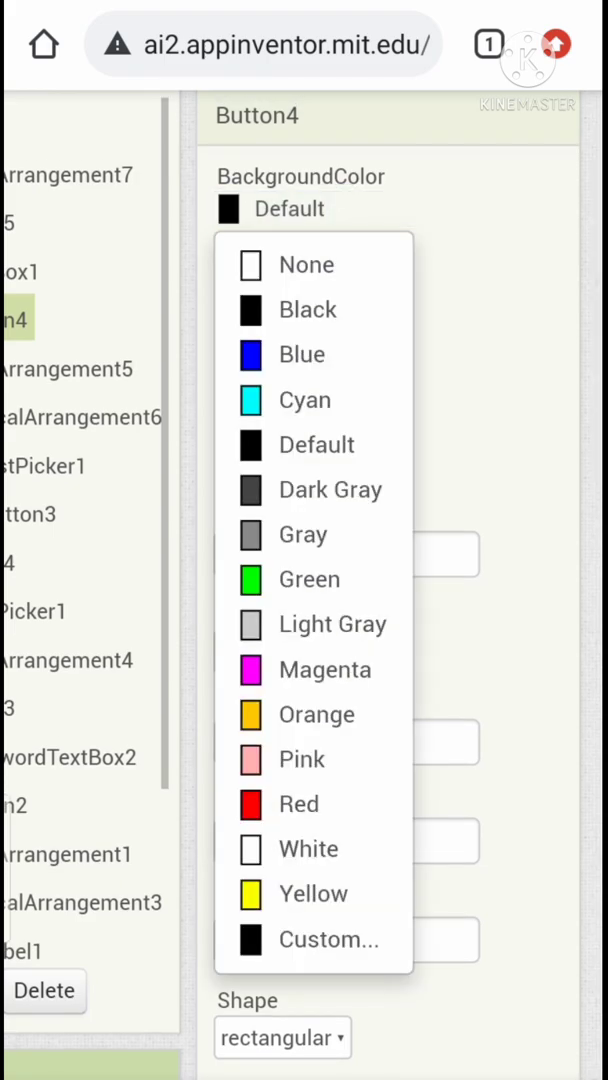
scroll(down, 3)
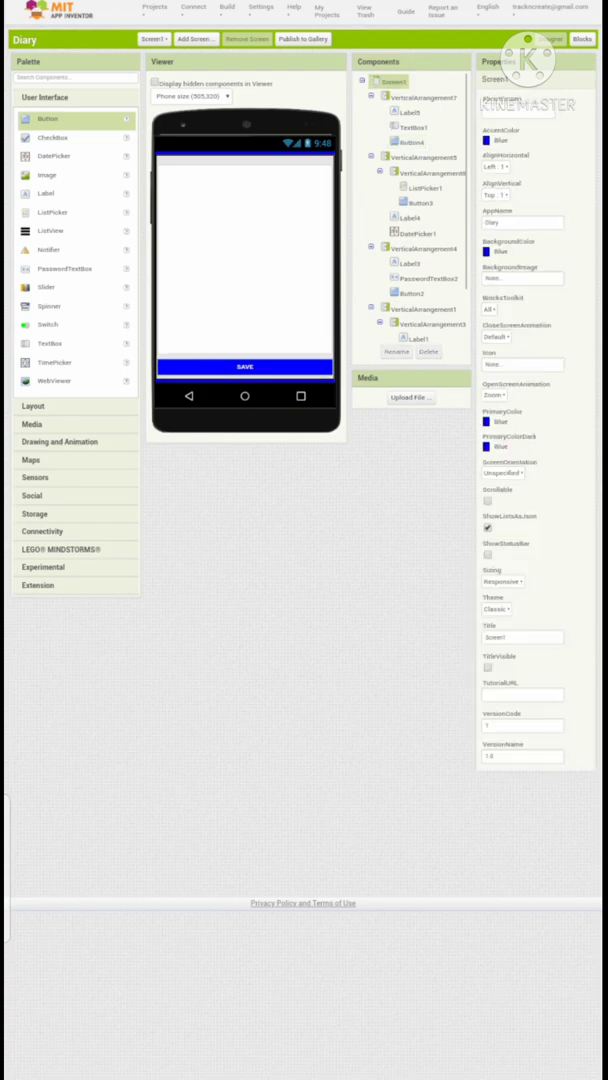
- Set Screen1's title to DIARY and its theme to Device Default
click(520, 636)
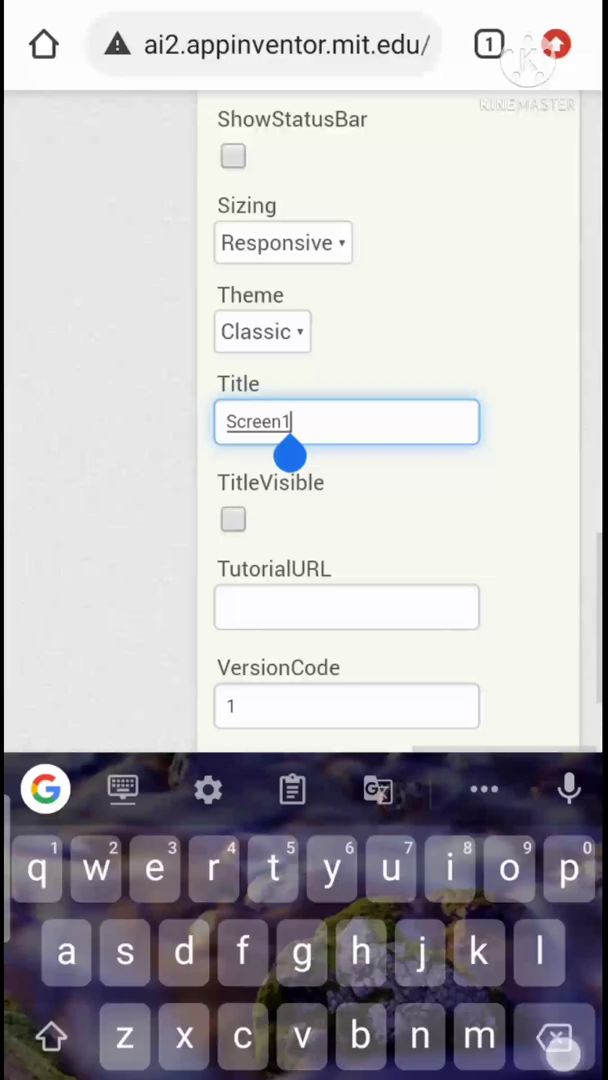
text(DIARY)
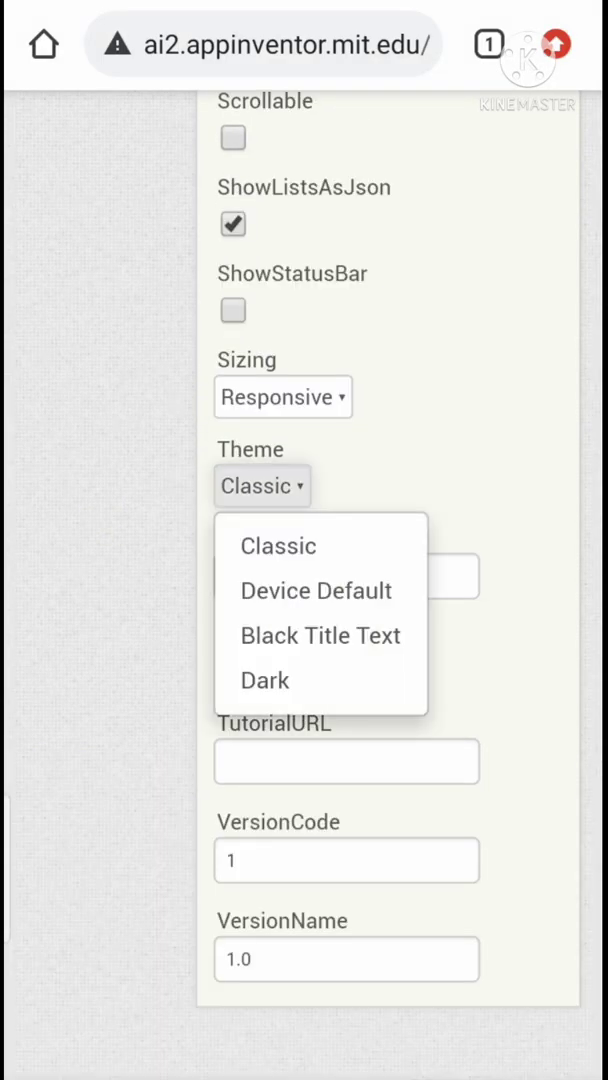
click(316, 590)
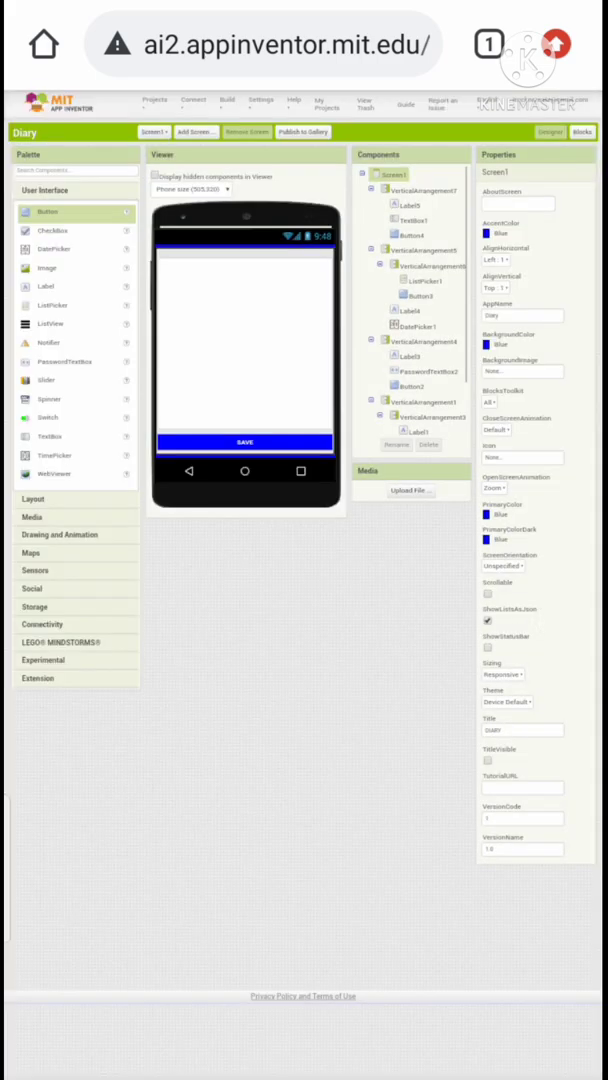